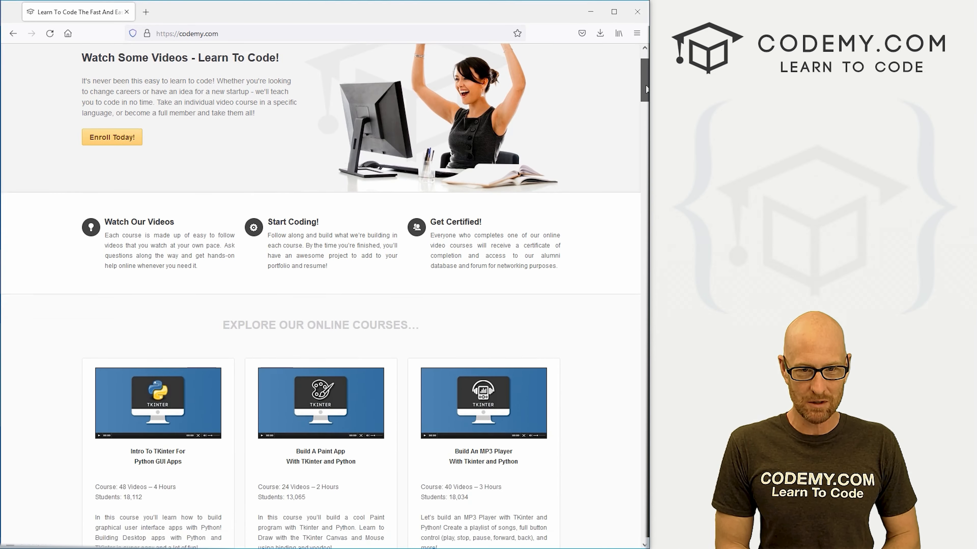
Step: Begin the declaration 'let cars = new Map(' below the 'Create a Map' comment
{"action": "scroll", "scroll_direction": "down", "scroll_amount": 3}
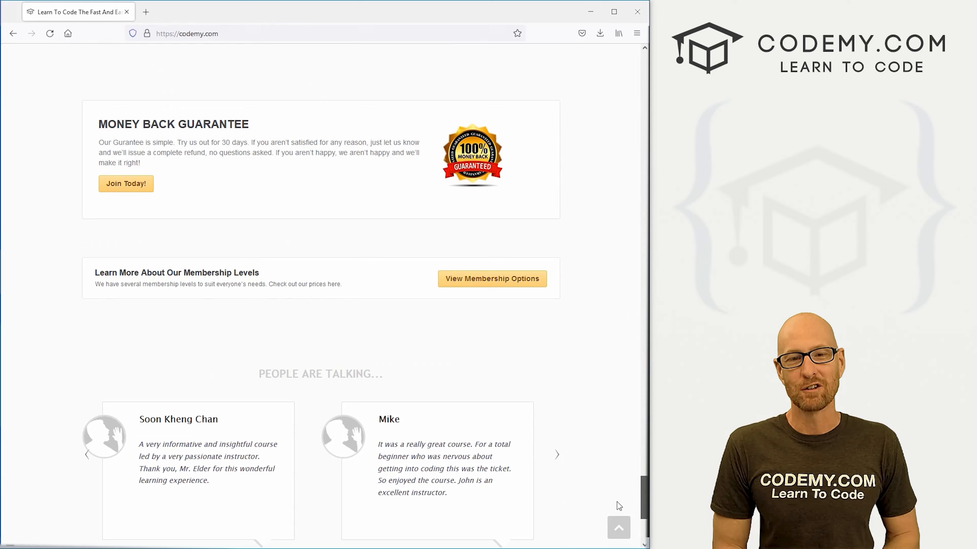
{"action": "left_click", "coordinate": [556, 455]}
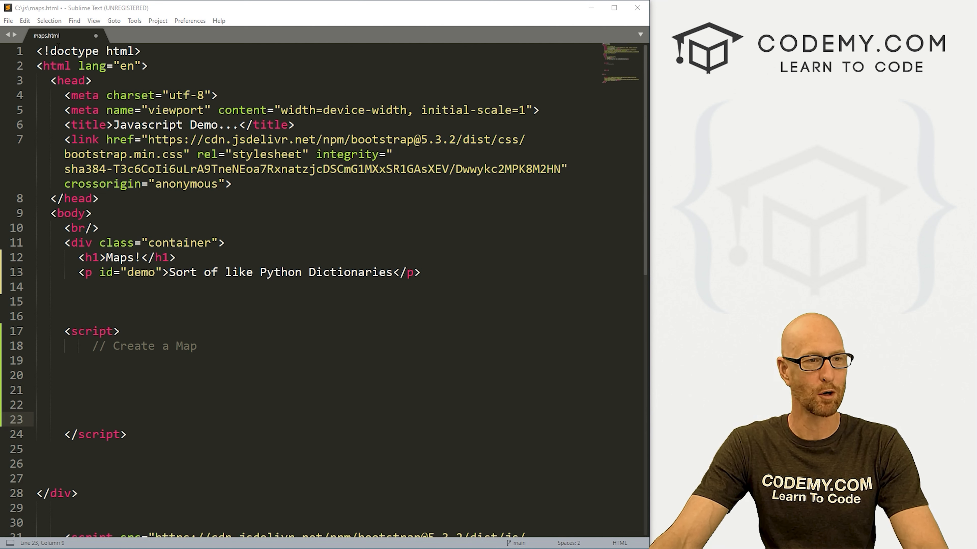
{"action": "scroll", "scroll_direction": "down", "scroll_amount": 3}
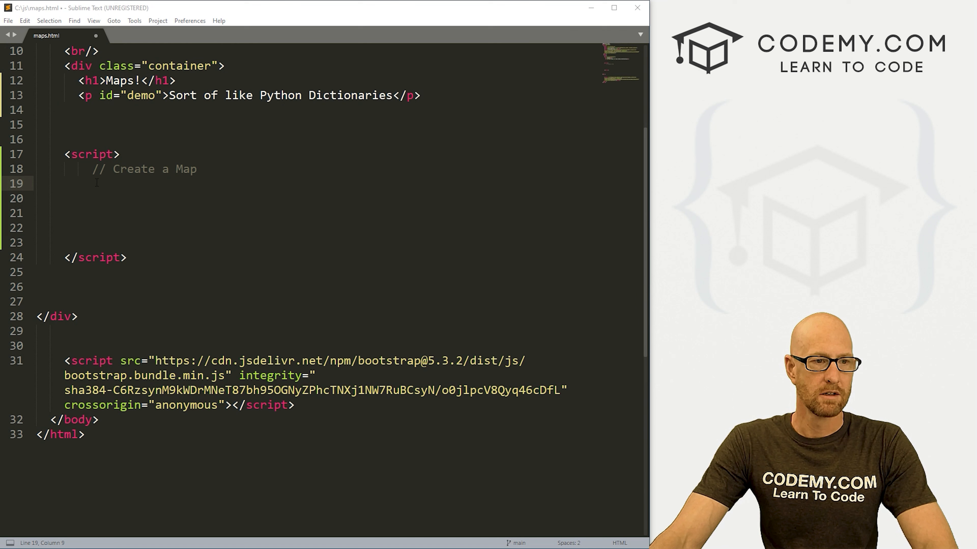
{"action": "type", "text": "let"}
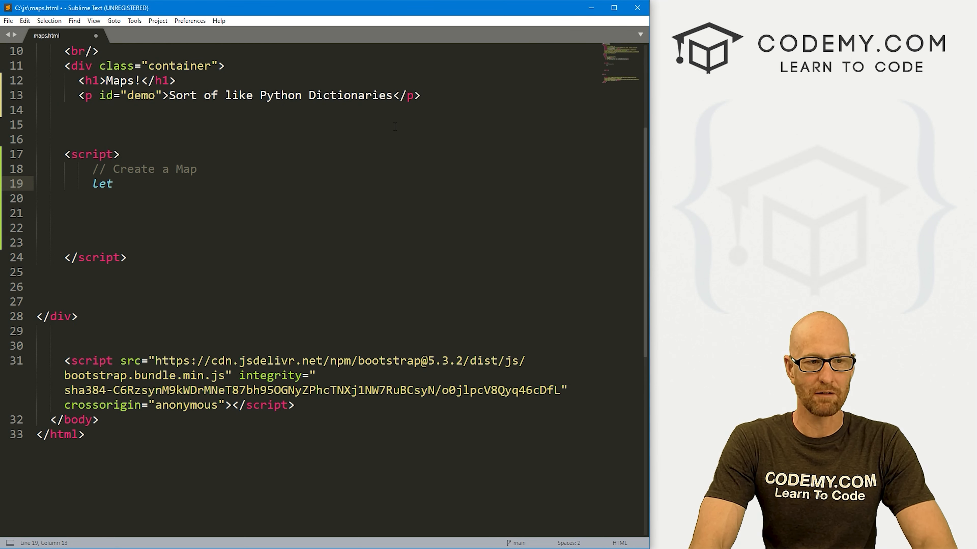
{"action": "type", "text": "car"}
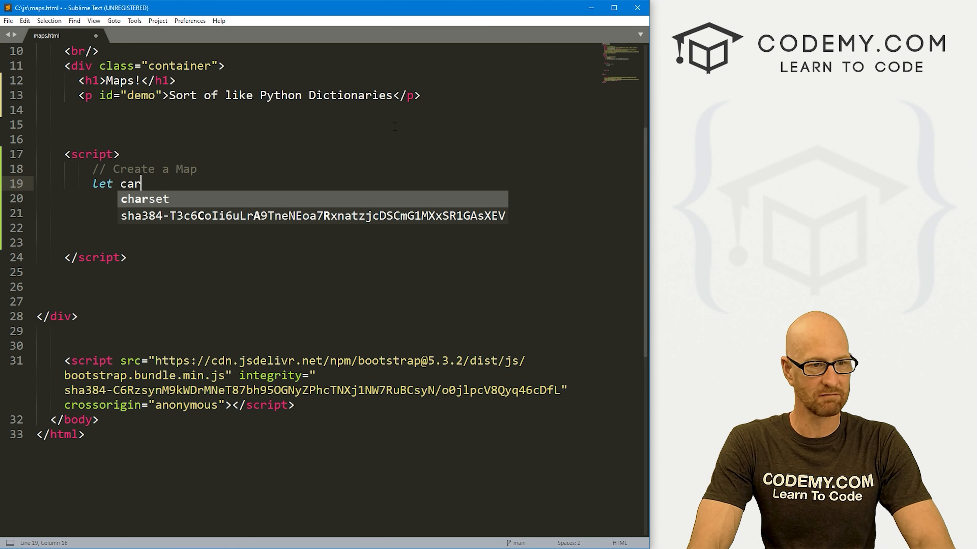
{"action": "type", "text": "s ="}
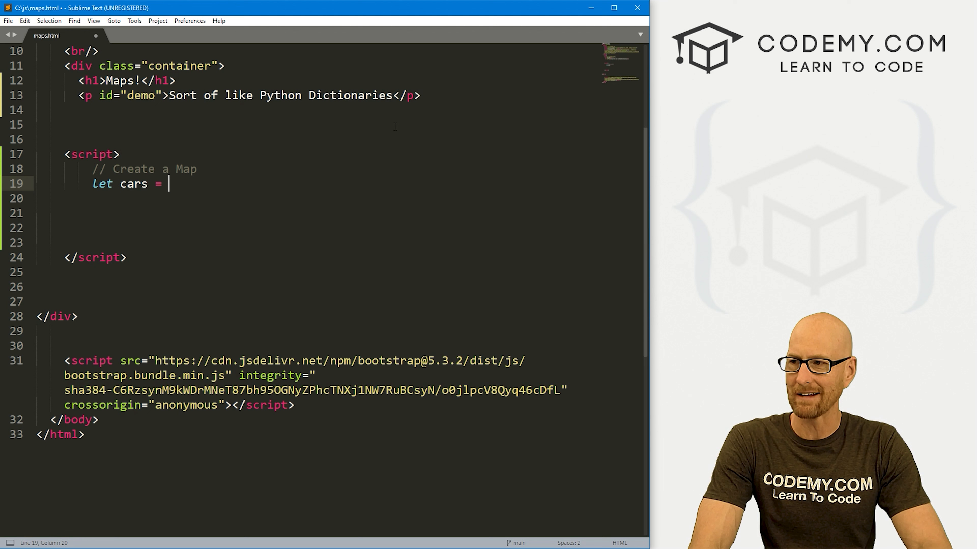
{"action": "type", "text": "new"}
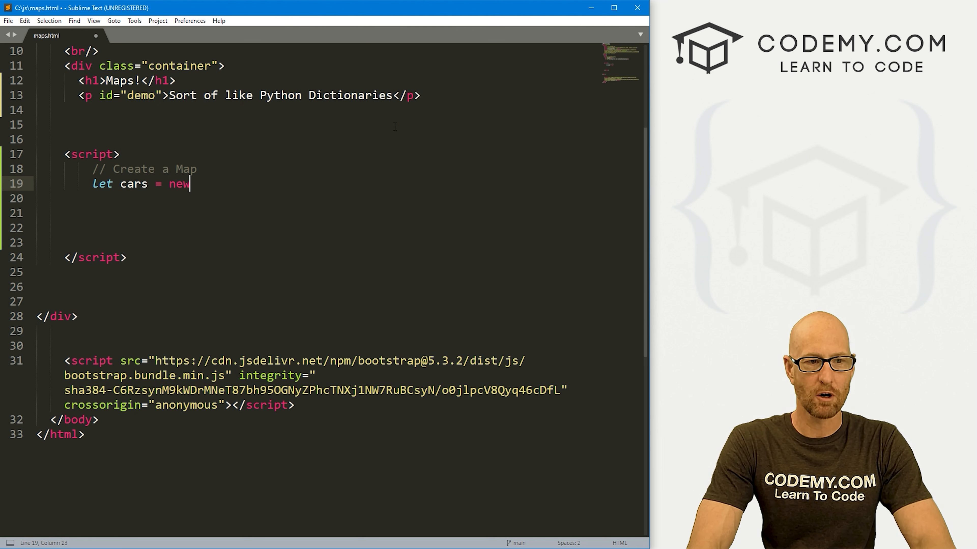
{"action": "type", "text": "Map()"}
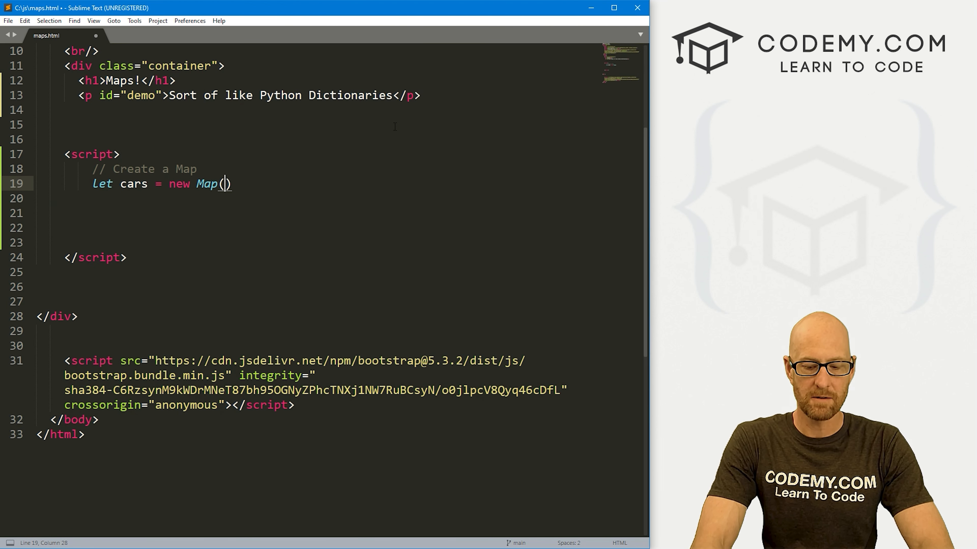
Step: Give the Map an array of three empty [] entries and return to the first one
{"action": "type", "text": "["}
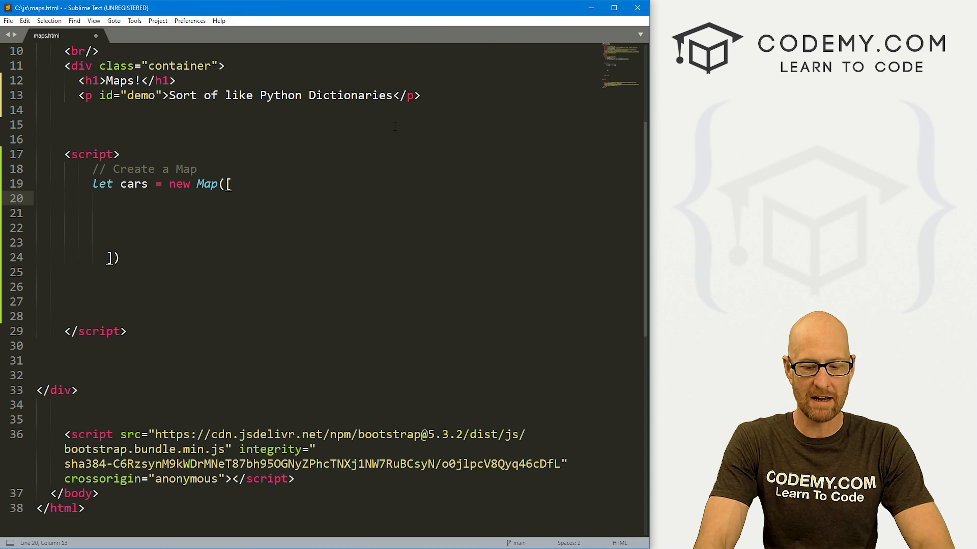
{"action": "type", "text": "[],"}
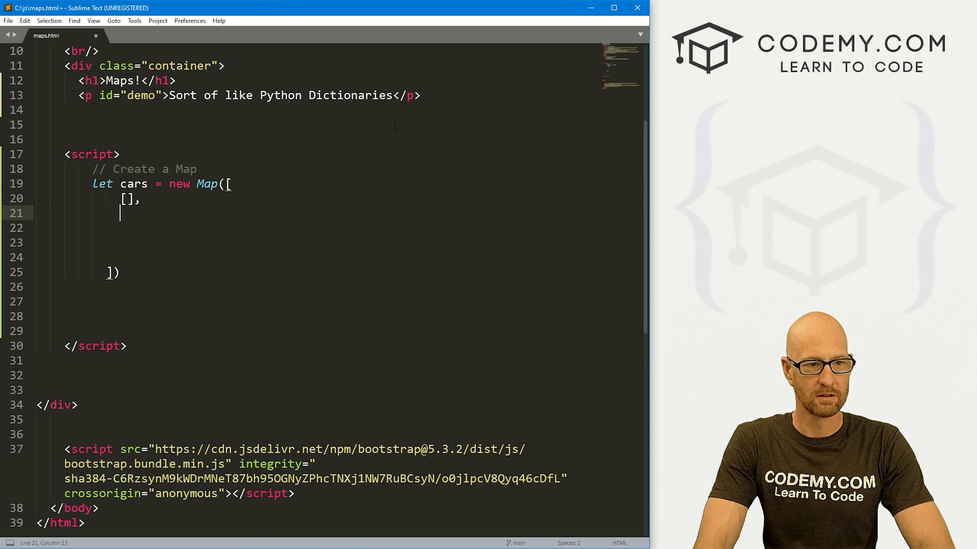
{"action": "type", "text": "[],"}
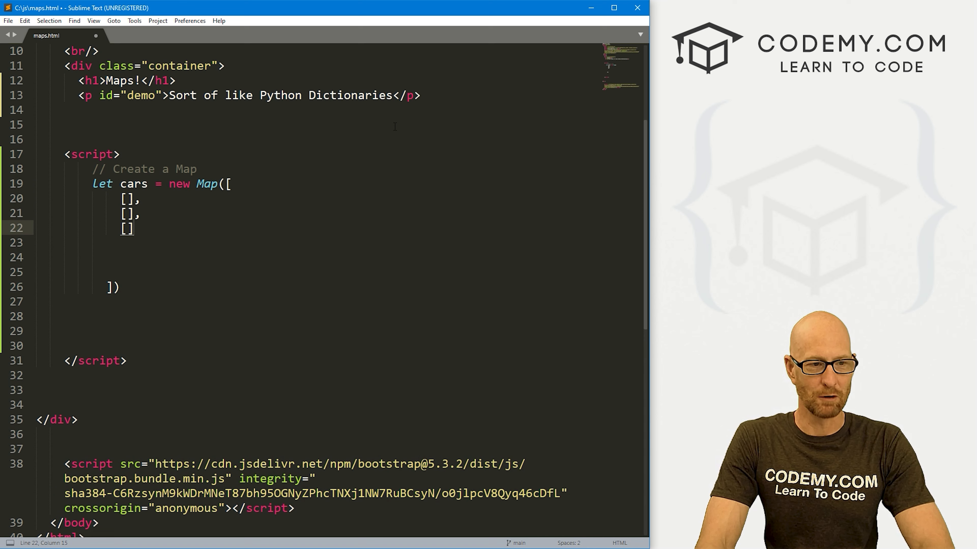
{"action": "type", "text": ","}
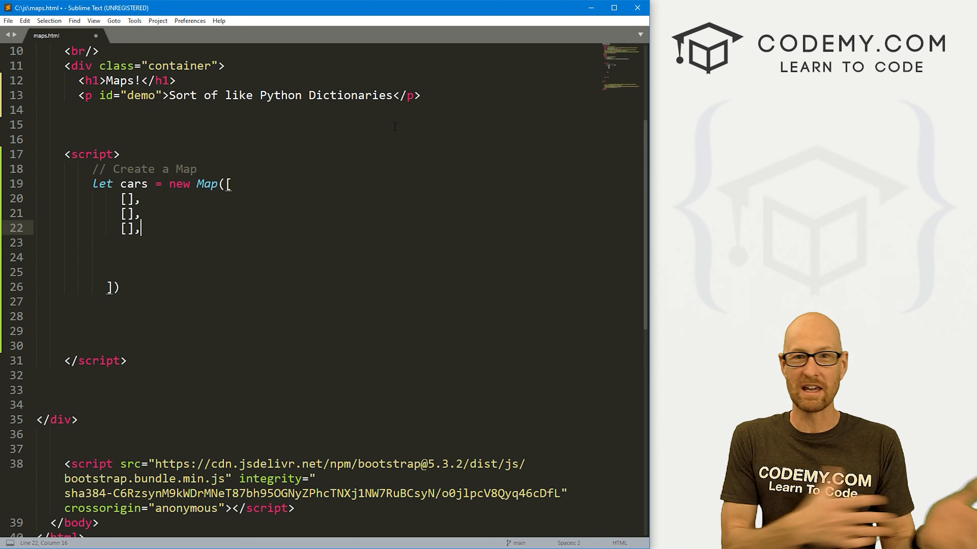
{"action": "left_click", "coordinate": [128, 198]}
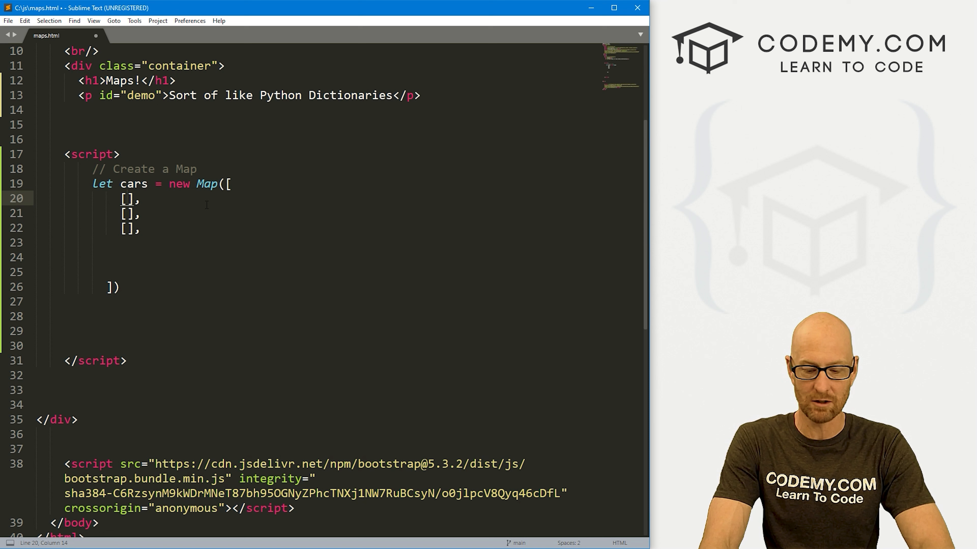
Step: Fill the first two entries with "Mercedes", 6 and "BMW", 4
{"action": "type", "text": "\"\""}
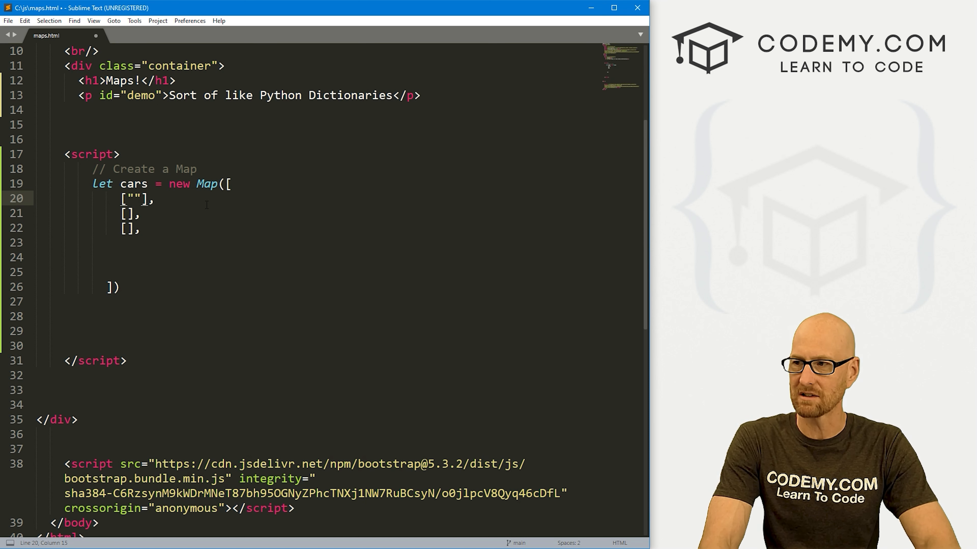
{"action": "type", "text": "Mercedes"}
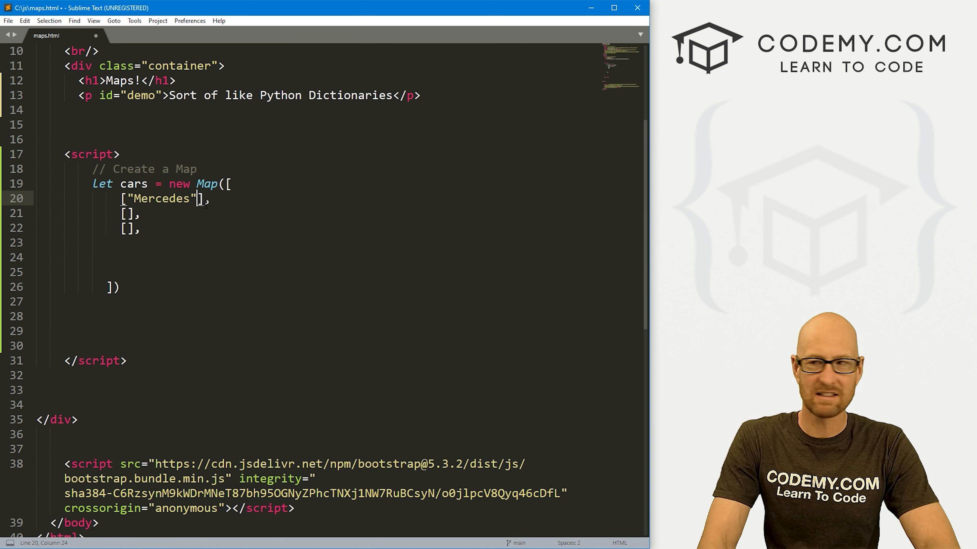
{"action": "type", "text": ", 6"}
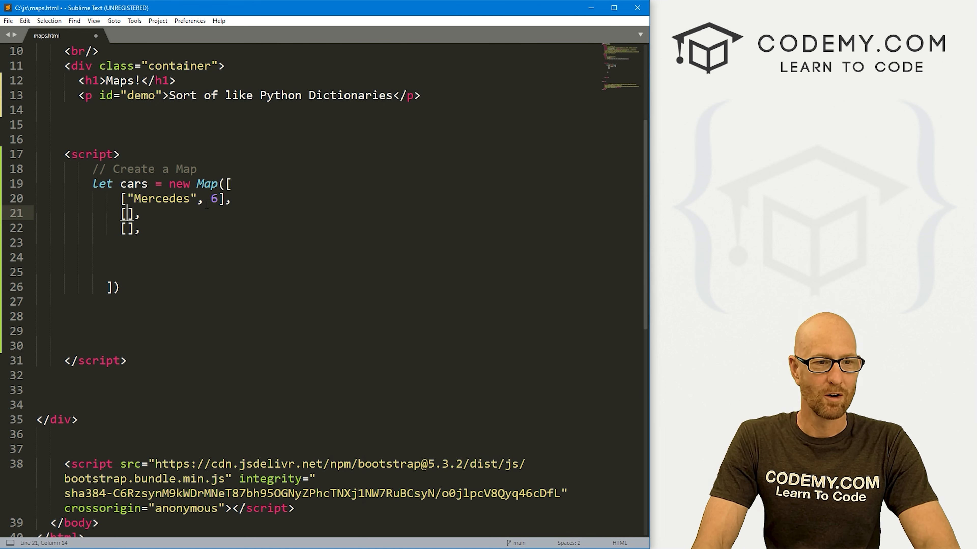
{"action": "type", "text": "\""}
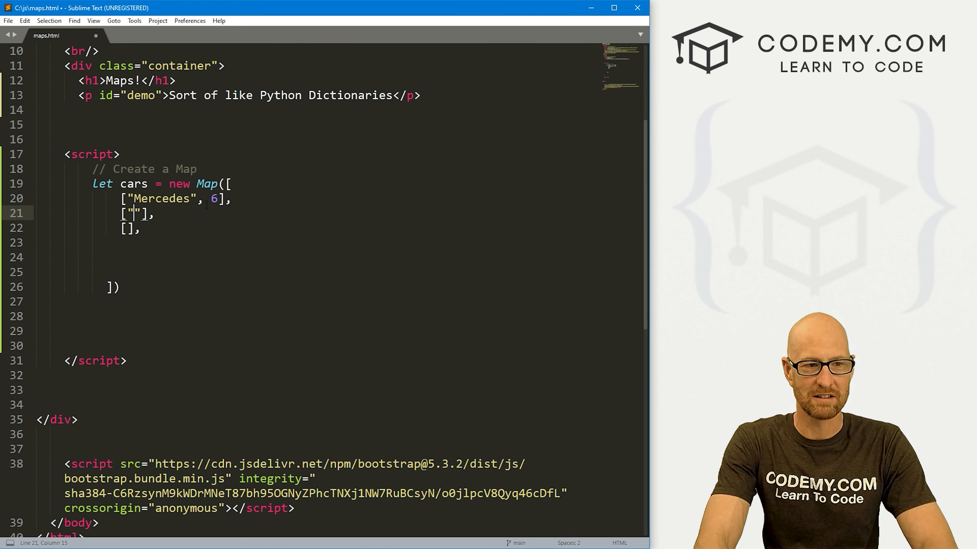
{"action": "type", "text": "BMW"}
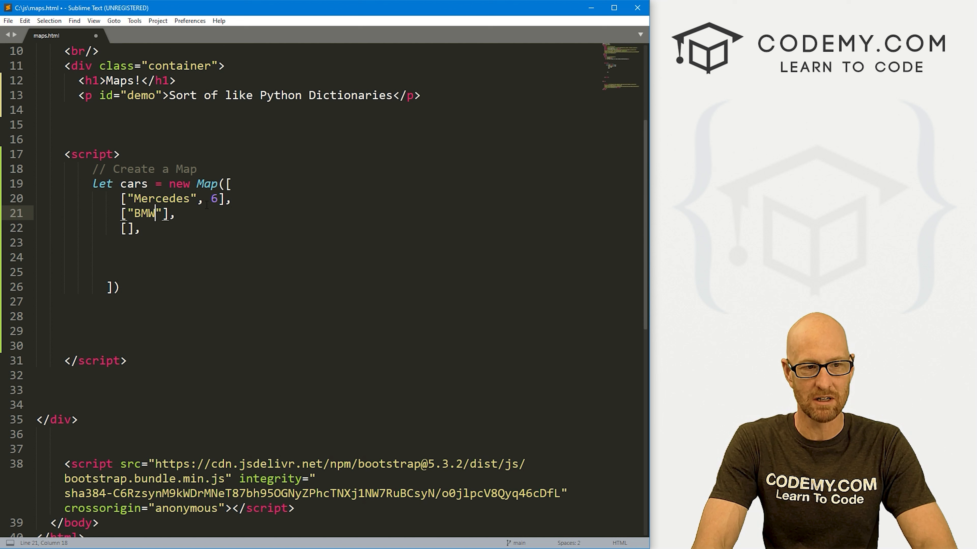
{"action": "type", "text": ", 4"}
{"action": "left_click", "coordinate": [132, 228]}
{"action": "type", "text": "\"R"}
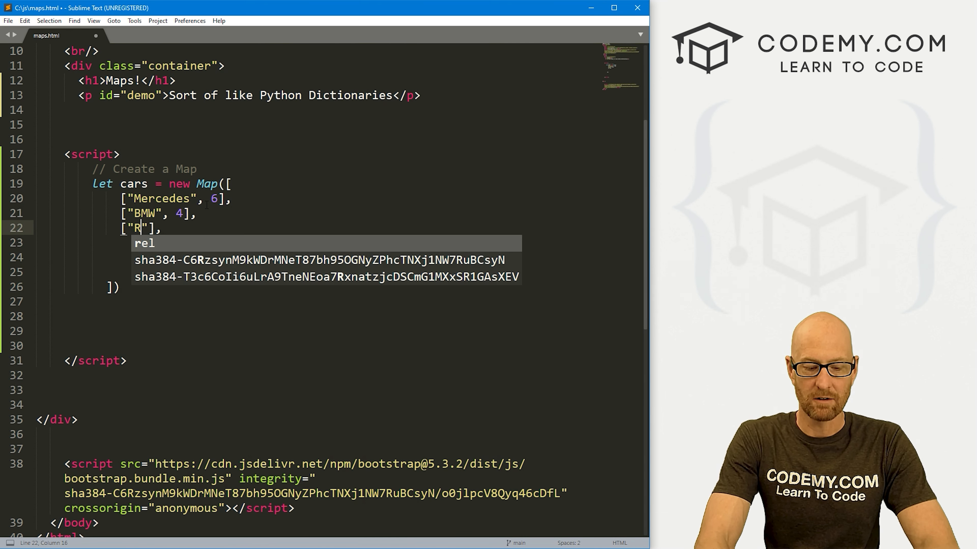
Step: Fill the third entry with "Tesla", "Blue" and tighten the closing ])
{"action": "type", "text": "esla"}
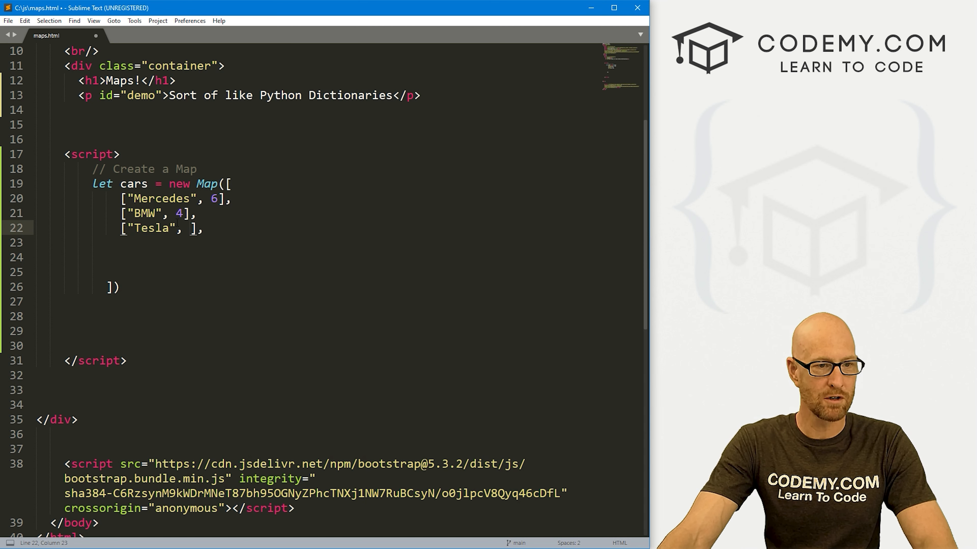
{"action": "type", "text": "\"\""}
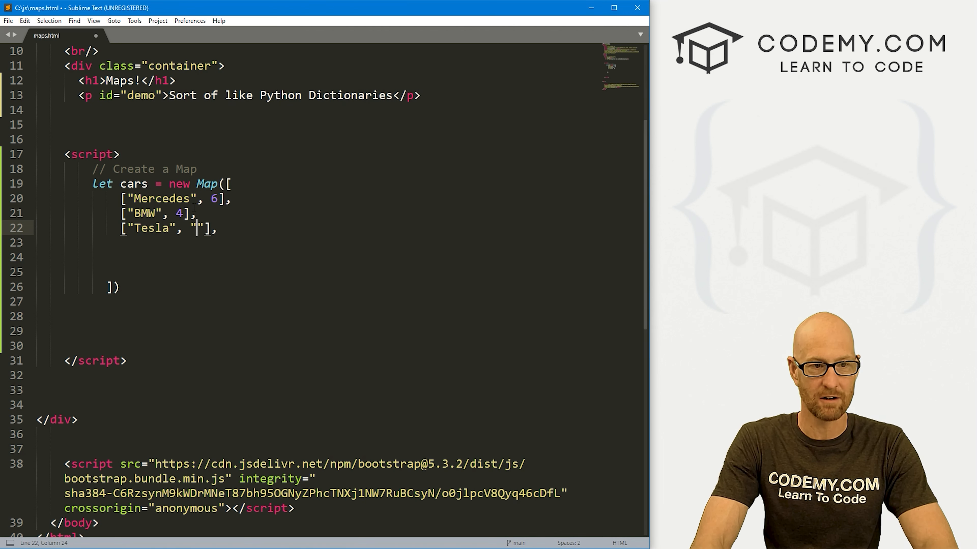
{"action": "type", "text": "Blue"}
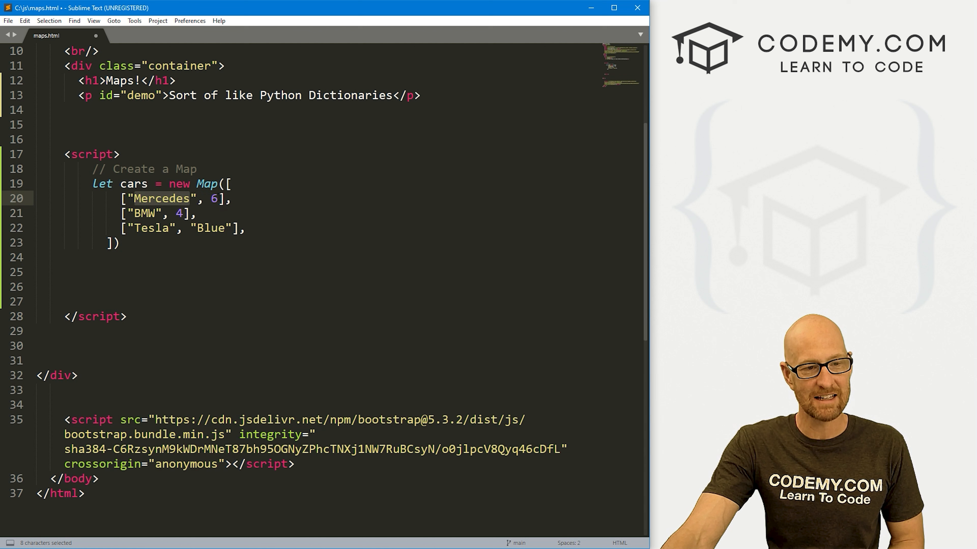
{"action": "left_click", "coordinate": [214, 198]}
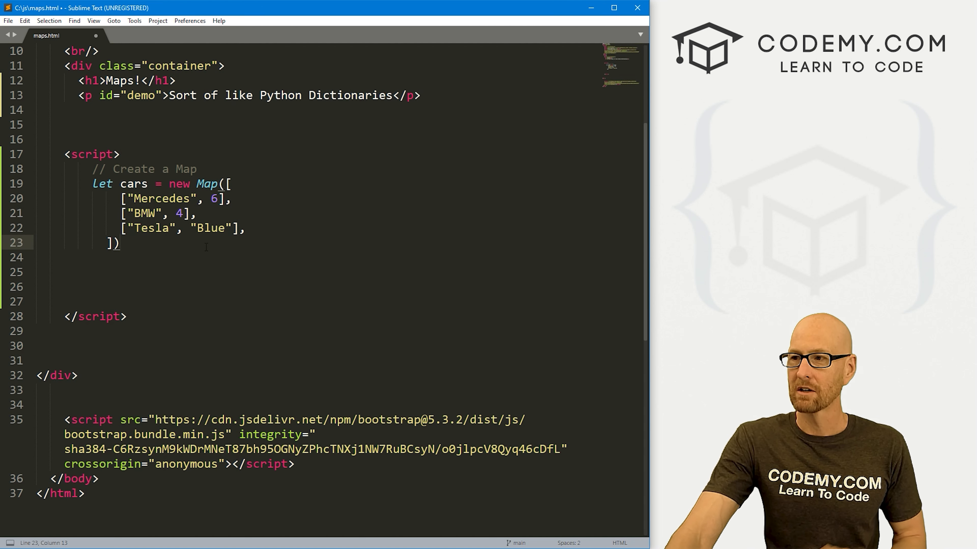
Step: Add a 'print out a value' comment and a document.getElementById('demo').innerHTML assignment
{"action": "key", "text": "enter"}
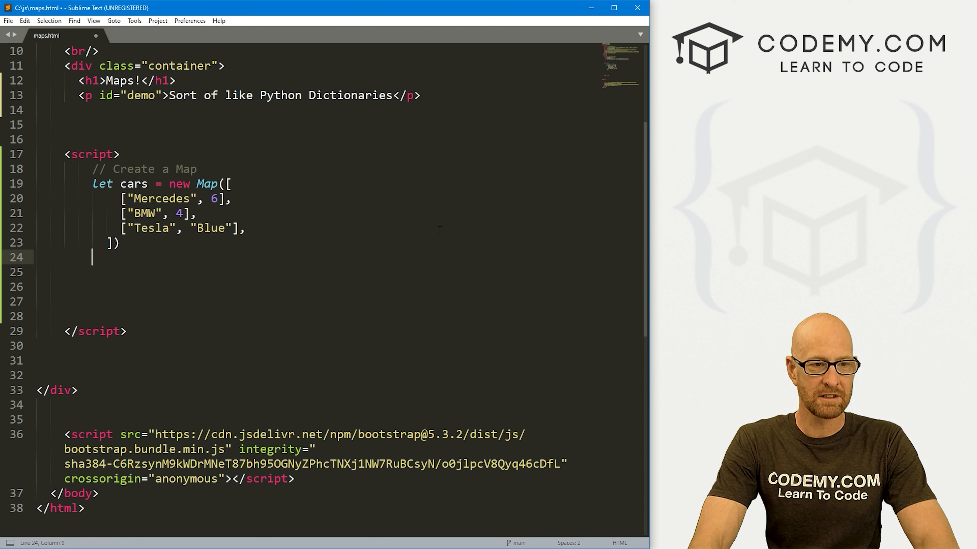
{"action": "double_click", "coordinate": [216, 198]}
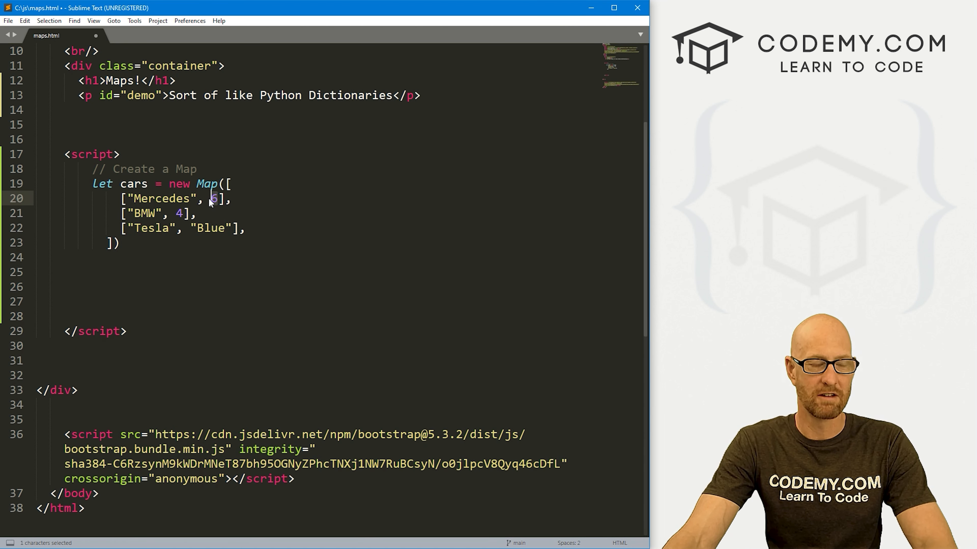
{"action": "mouse_move", "coordinate": [118, 260]}
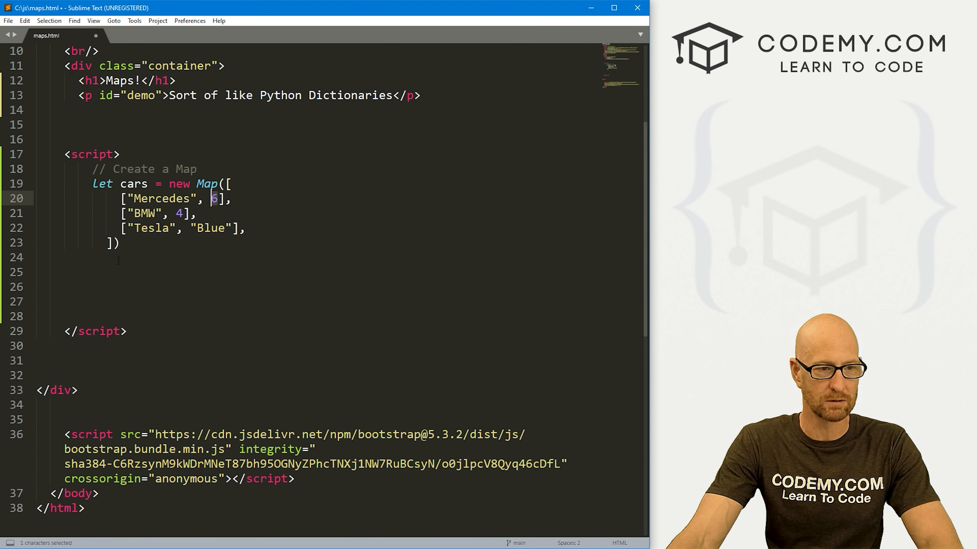
{"action": "type", "text": "//"}
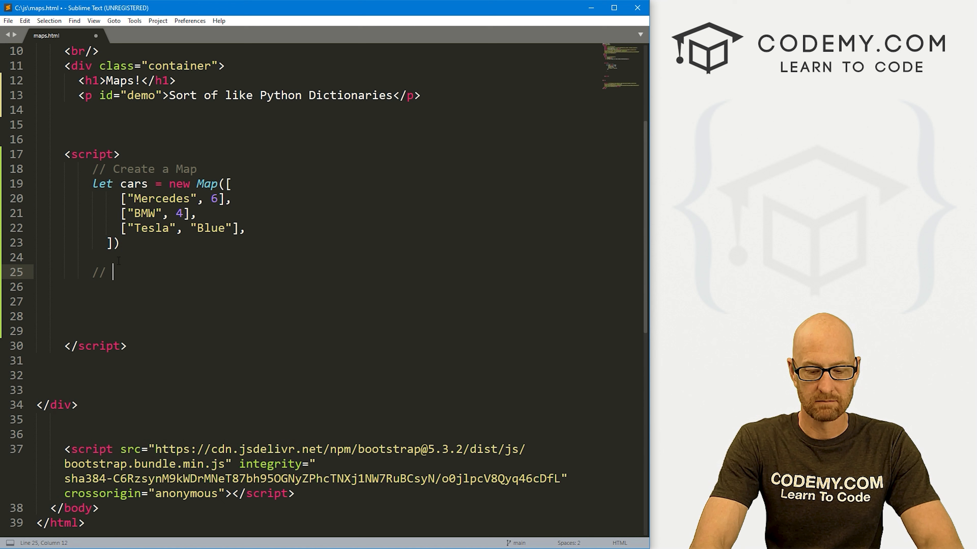
{"action": "type", "text": "print out"}
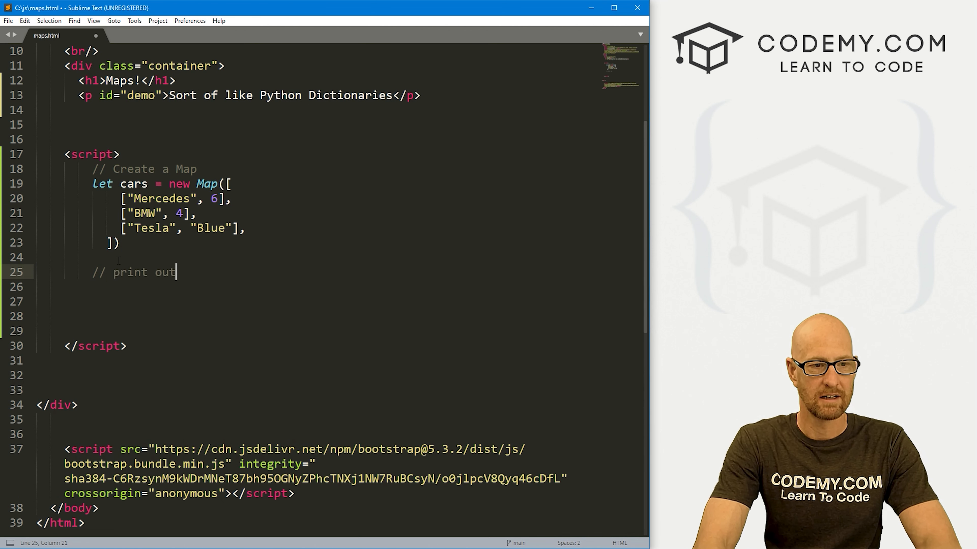
{"action": "type", "text": "a value"}
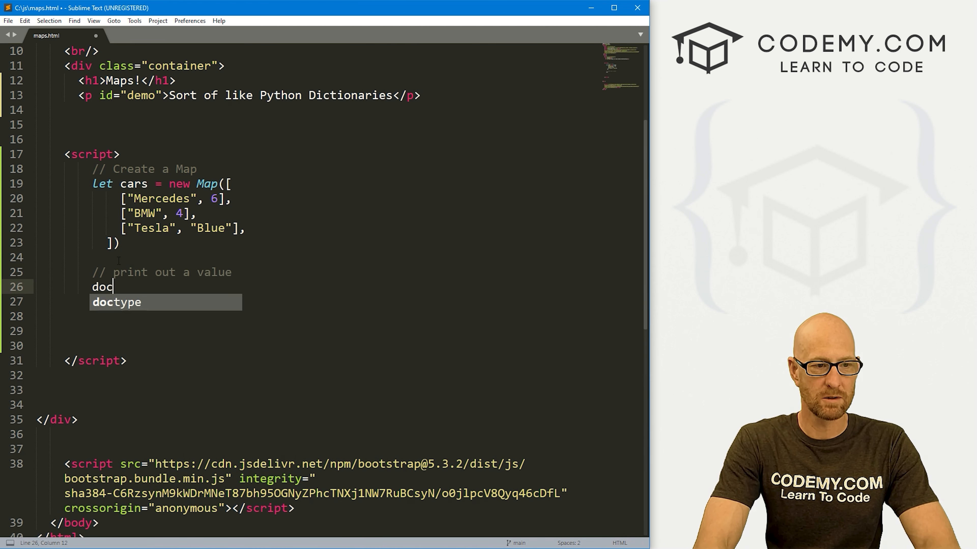
{"action": "type", "text": "ument.getE"}
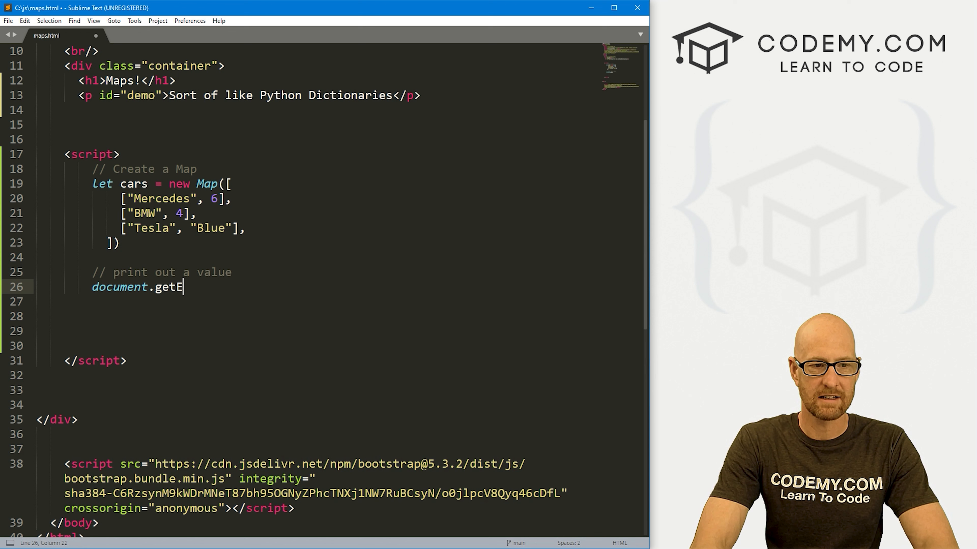
{"action": "type", "text": "lementBy"}
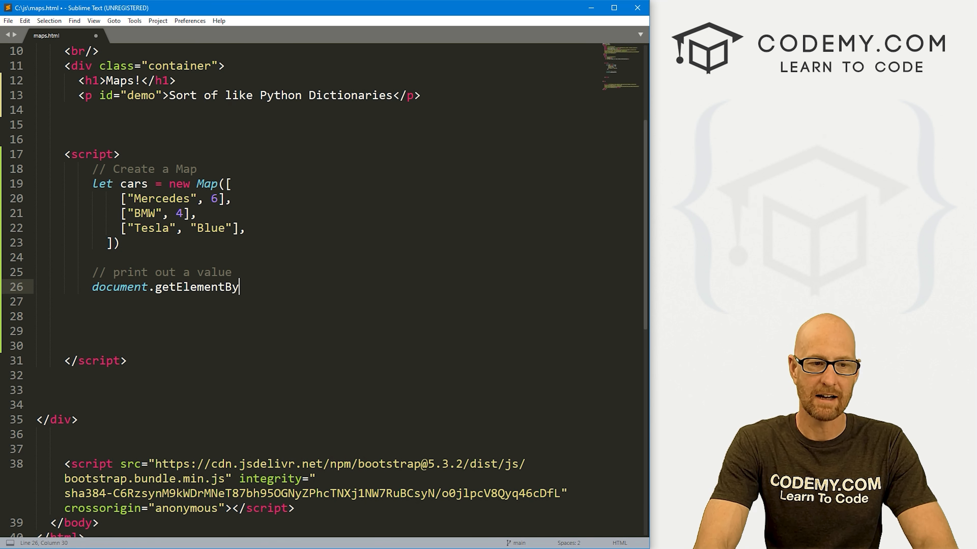
{"action": "type", "text": "Id()"}
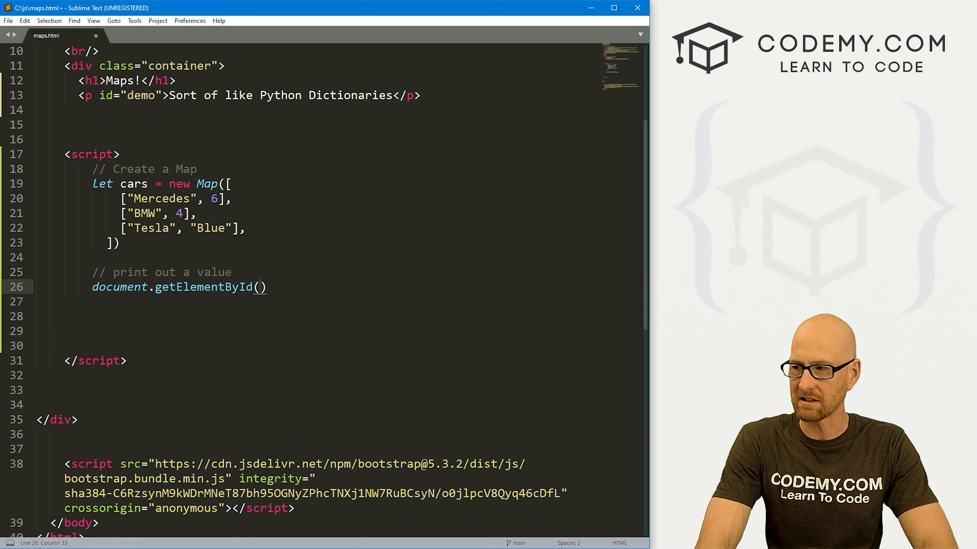
{"action": "type", "text": "'demo'"}
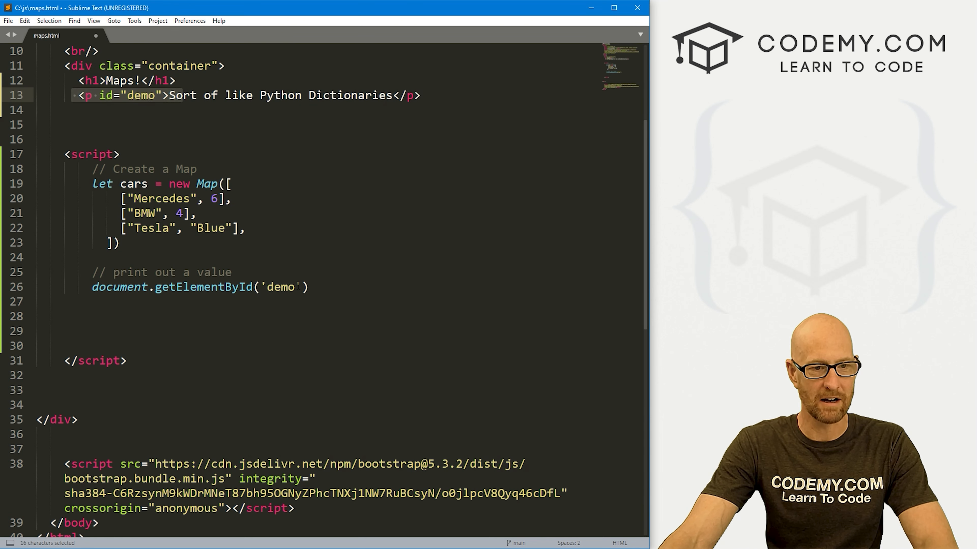
{"action": "type", "text": ".inner"}
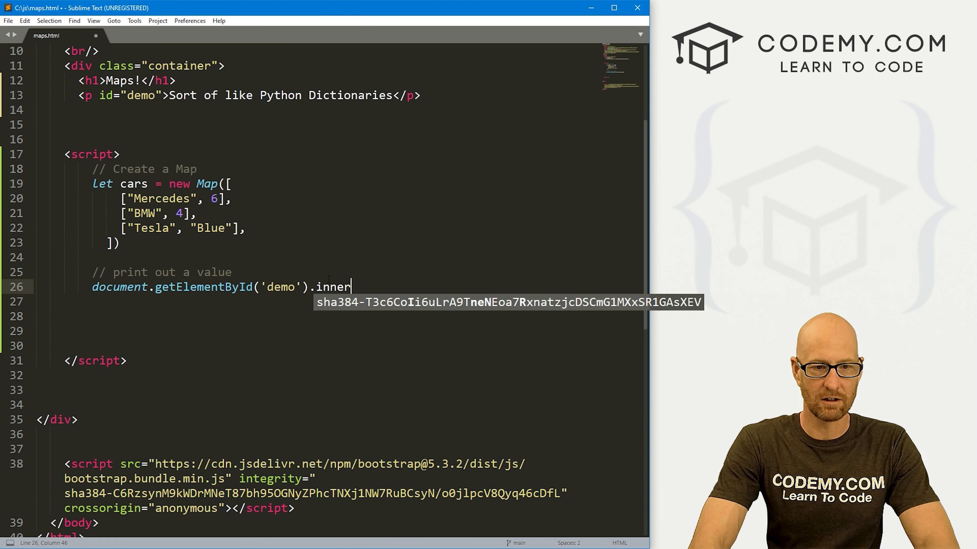
{"action": "type", "text": "HTML ="}
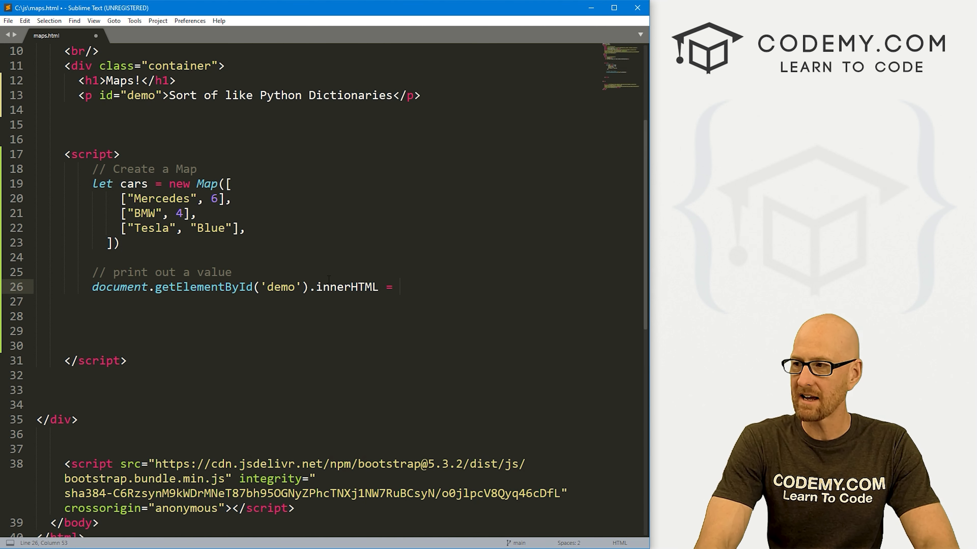
Step: Extend the comment with ', using get()' and assign cars.get("Mercedes"); to the demo element
{"action": "left_click", "coordinate": [231, 272]}
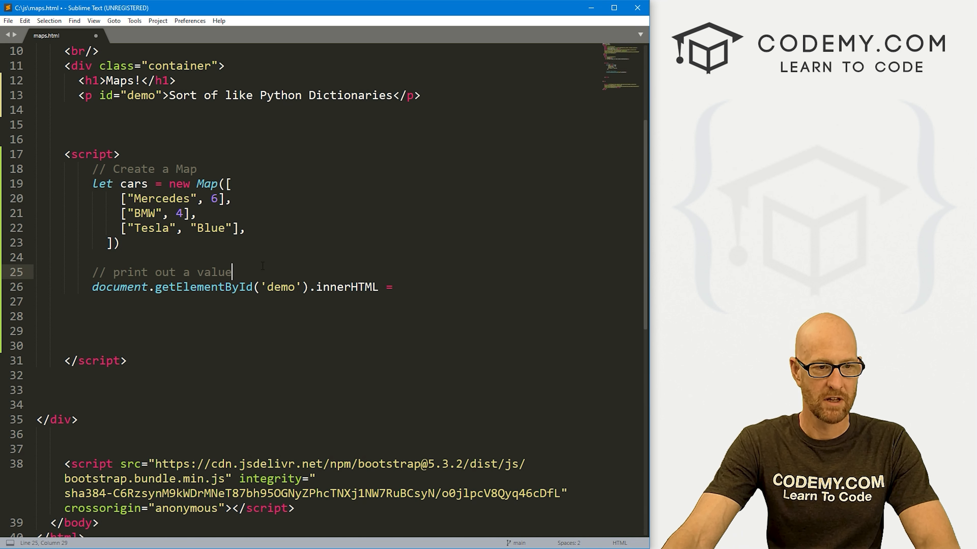
{"action": "type", "text": ", using"}
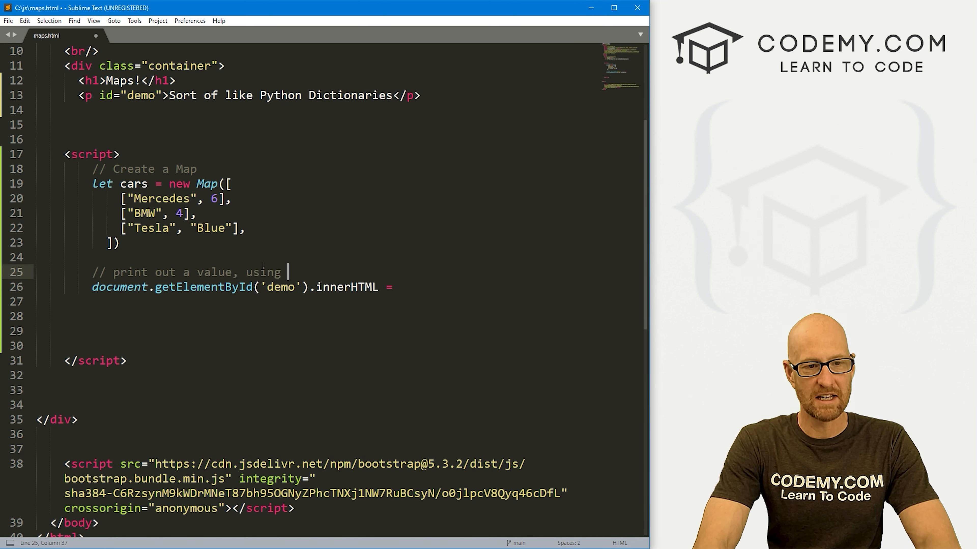
{"action": "type", "text": "get()"}
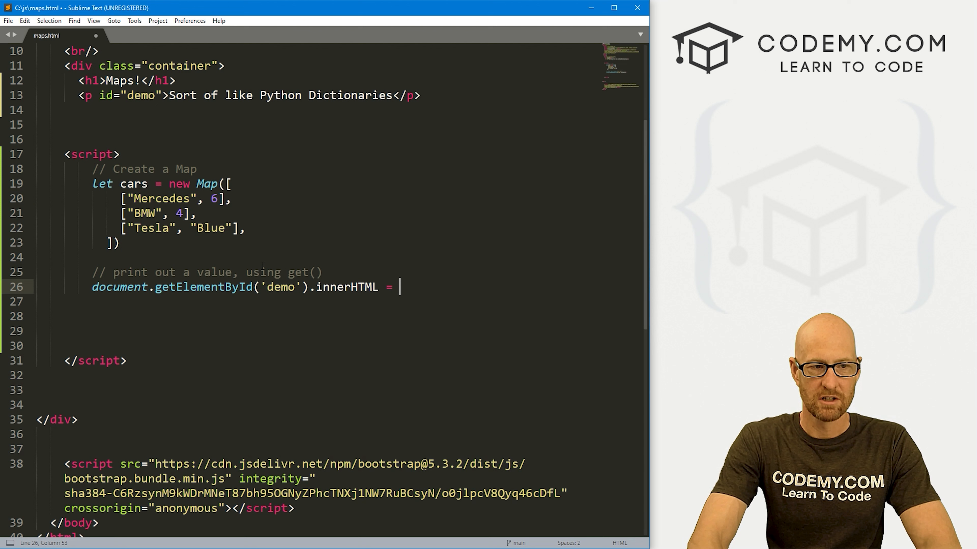
{"action": "type", "text": "cars"}
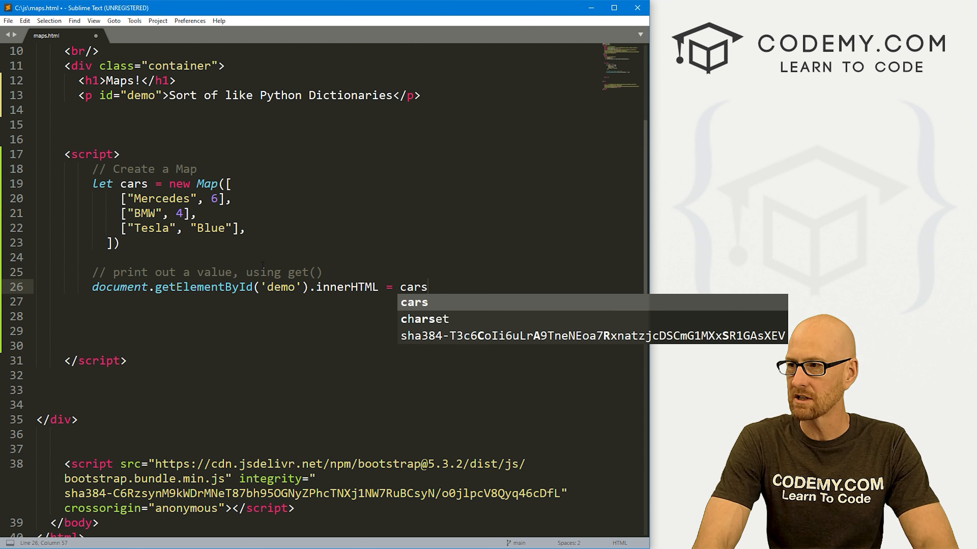
{"action": "type", "text": ".get()"}
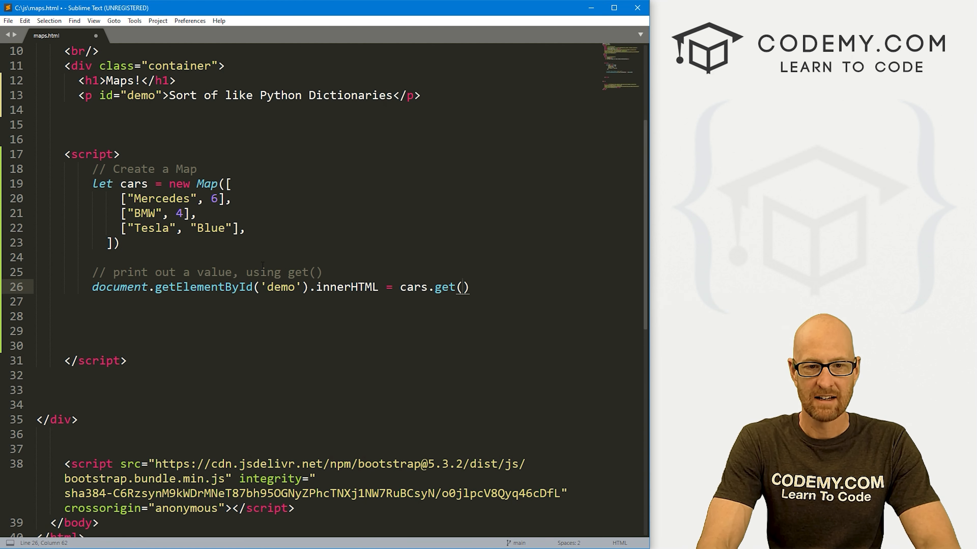
{"action": "type", "text": "\"M"}
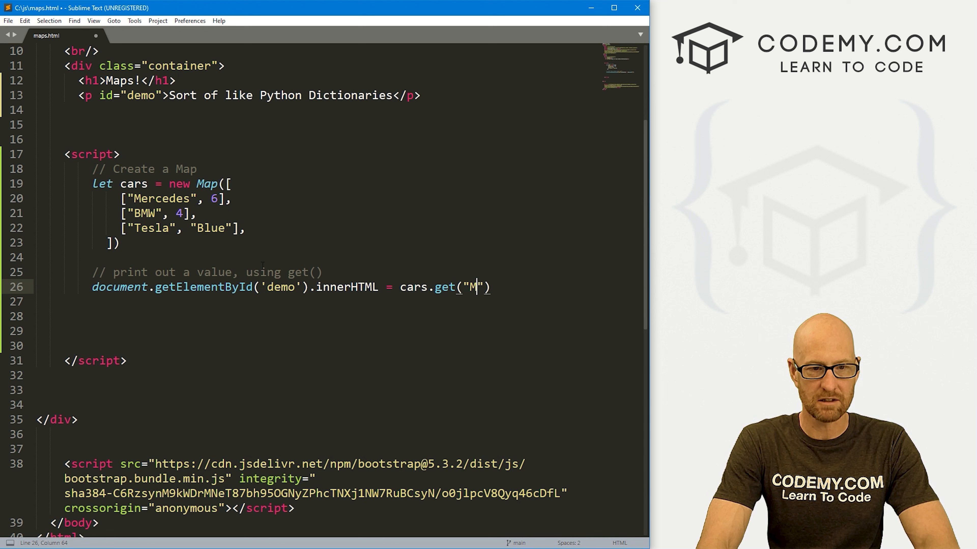
{"action": "type", "text": "ercedes"}
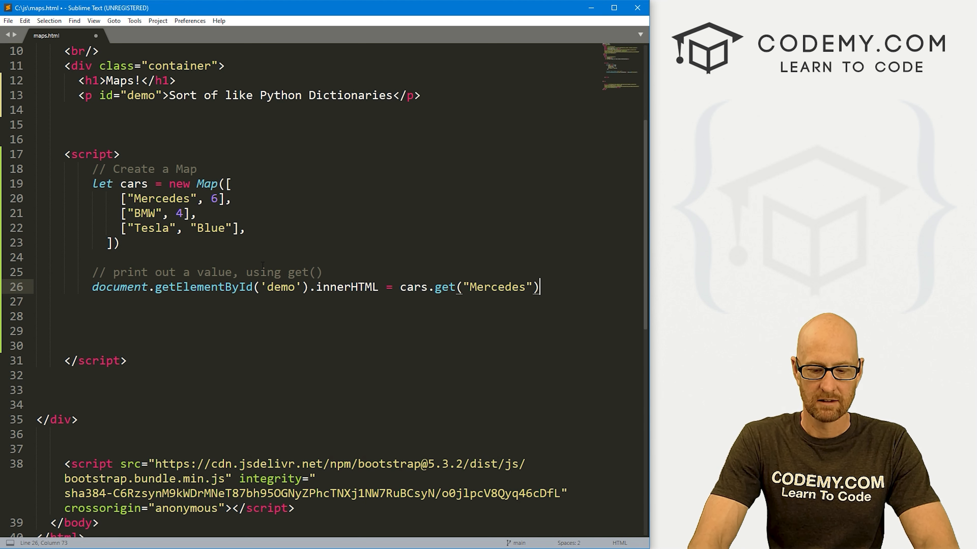
{"action": "type", "text": ";"}
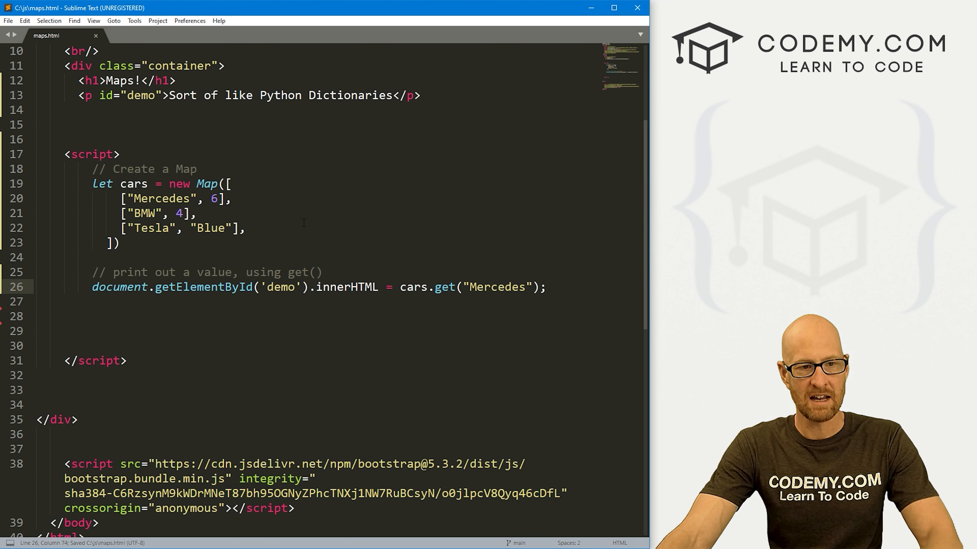
Step: View maps.html in Firefox with a lowercase key, then change the lookup to Tesla and comment it out
{"action": "double_click", "coordinate": [214, 198]}
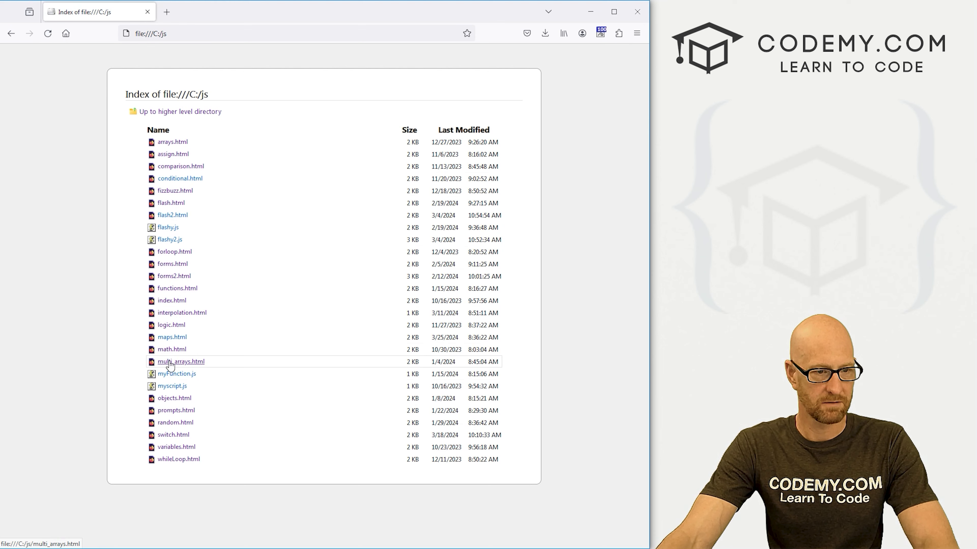
{"action": "left_click", "coordinate": [172, 337]}
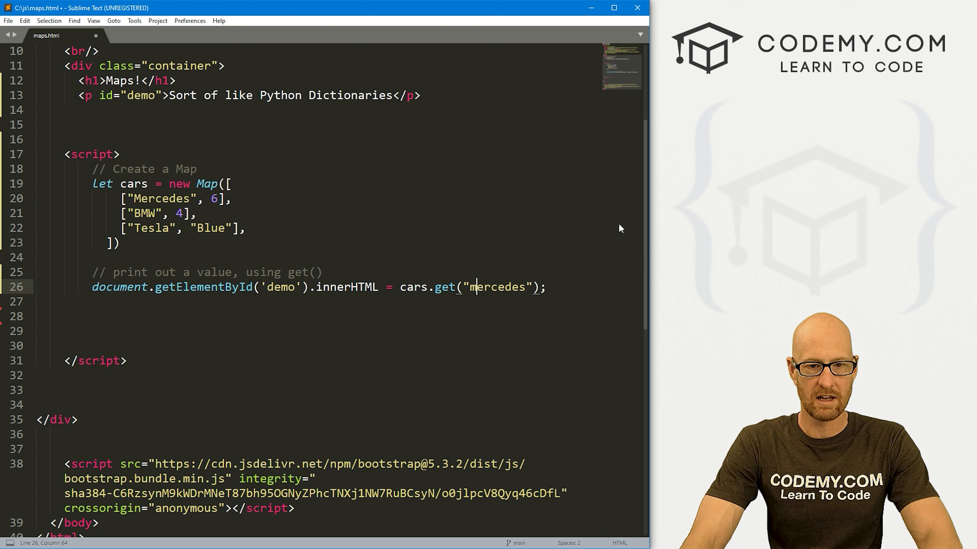
{"action": "key", "text": "ctrl+s"}
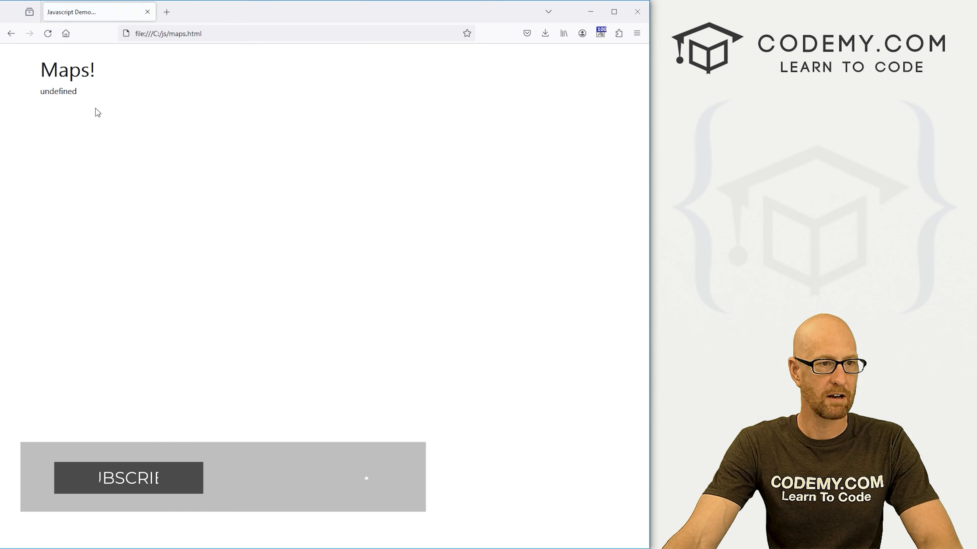
{"action": "double_click", "coordinate": [58, 91]}
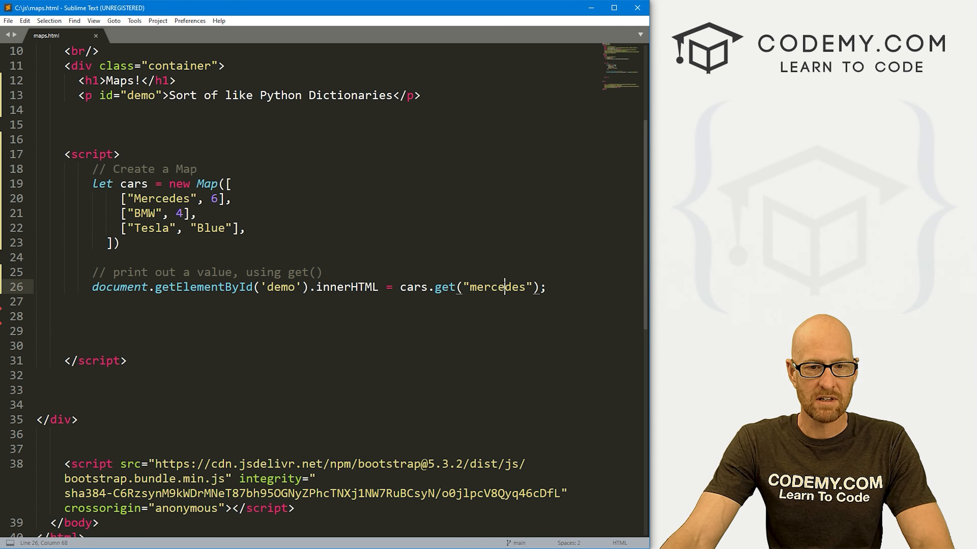
{"action": "type", "text": "Tesla"}
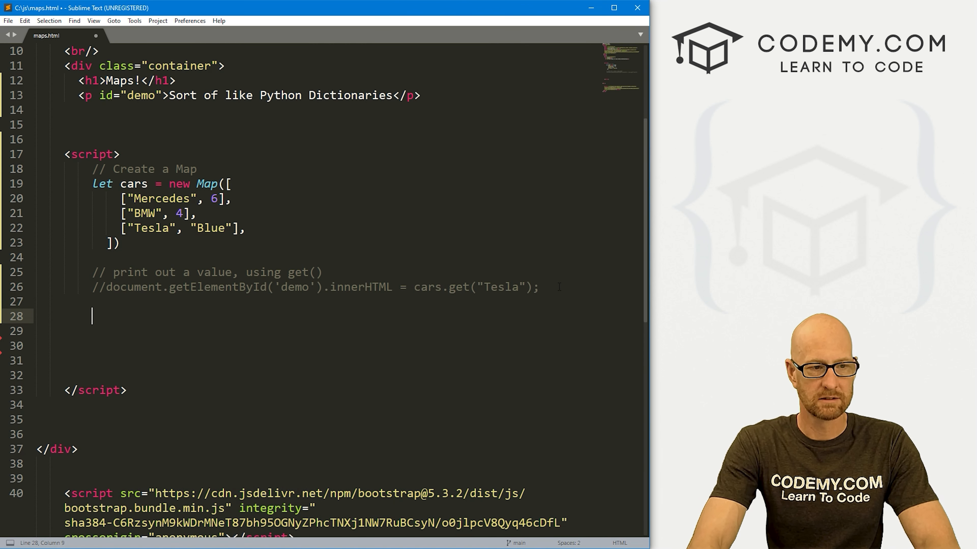
Step: Add an 'Add another item - using set' comment and cars.set("Toyota", 24);
{"action": "type", "text": "// Add"}
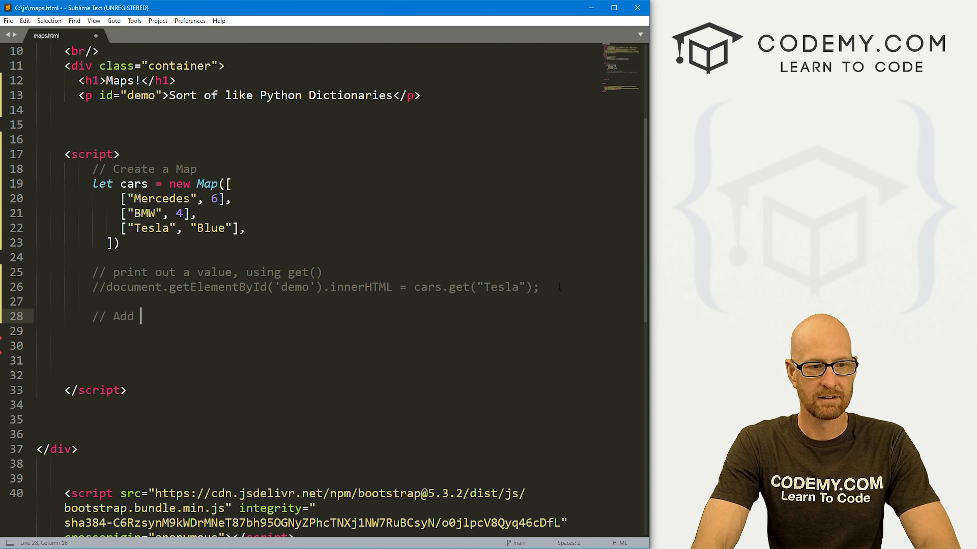
{"action": "type", "text": "another item"}
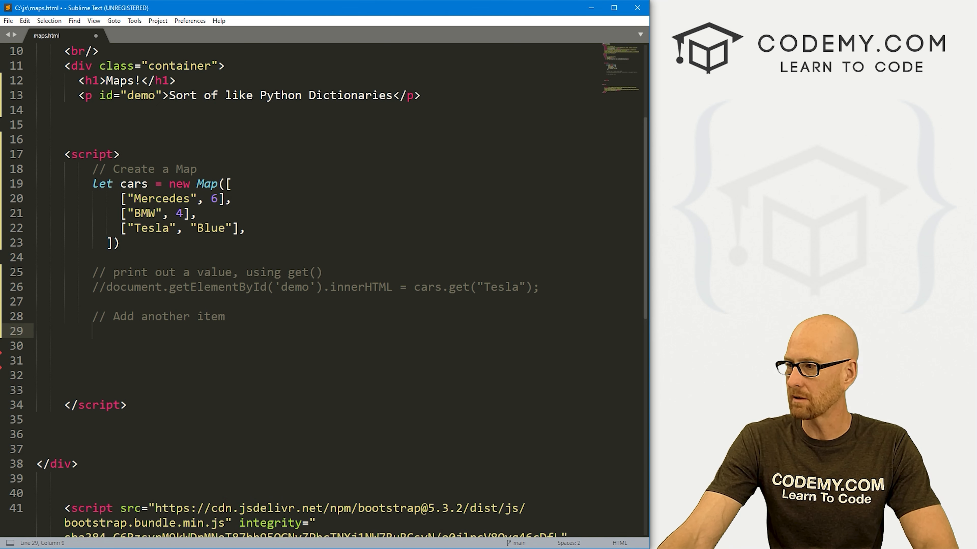
{"action": "type", "text": "- using set("}
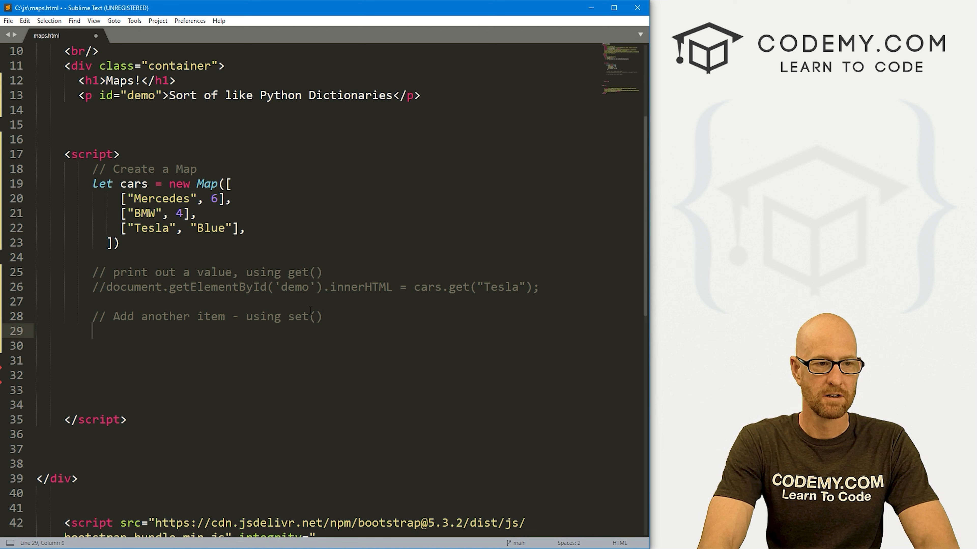
{"action": "type", "text": "cars.set()"}
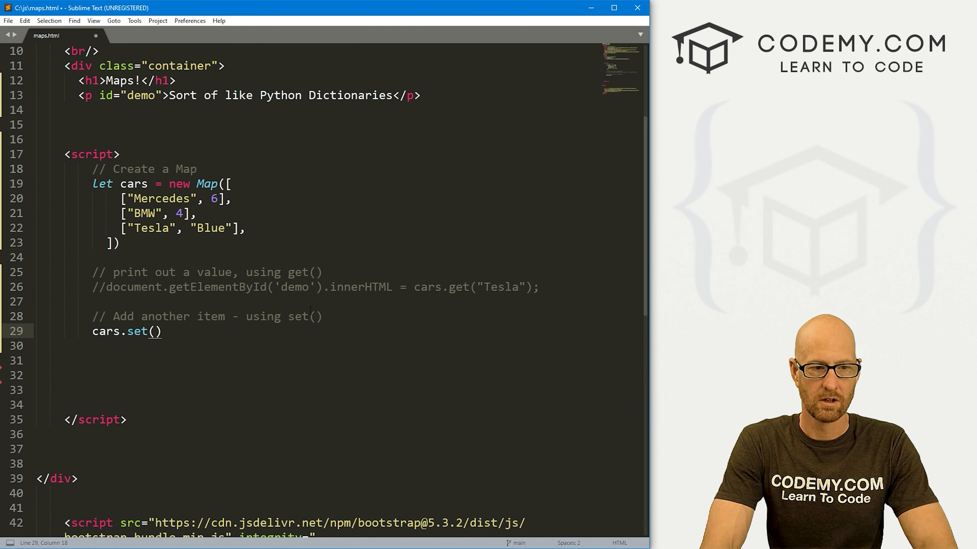
{"action": "type", "text": "\"\""}
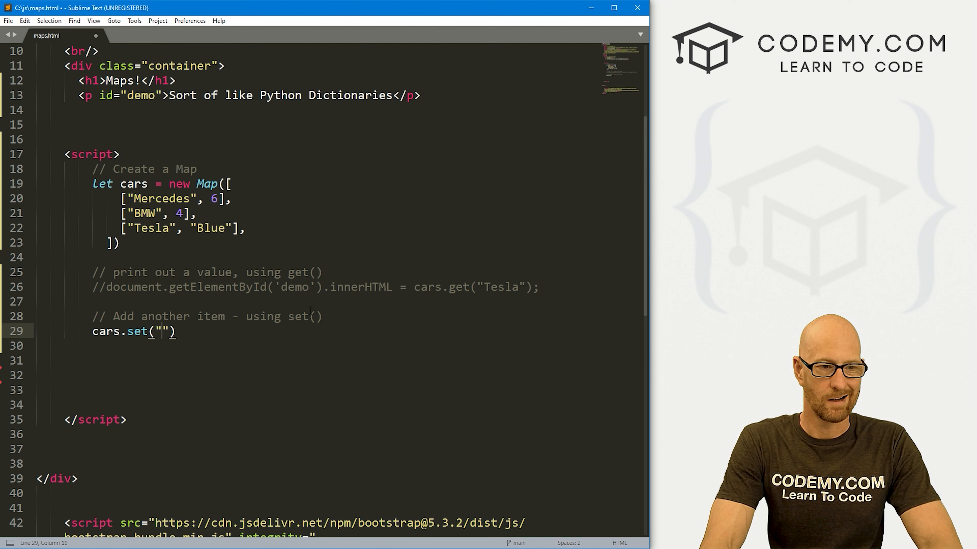
{"action": "type", "text": "Toyota"}
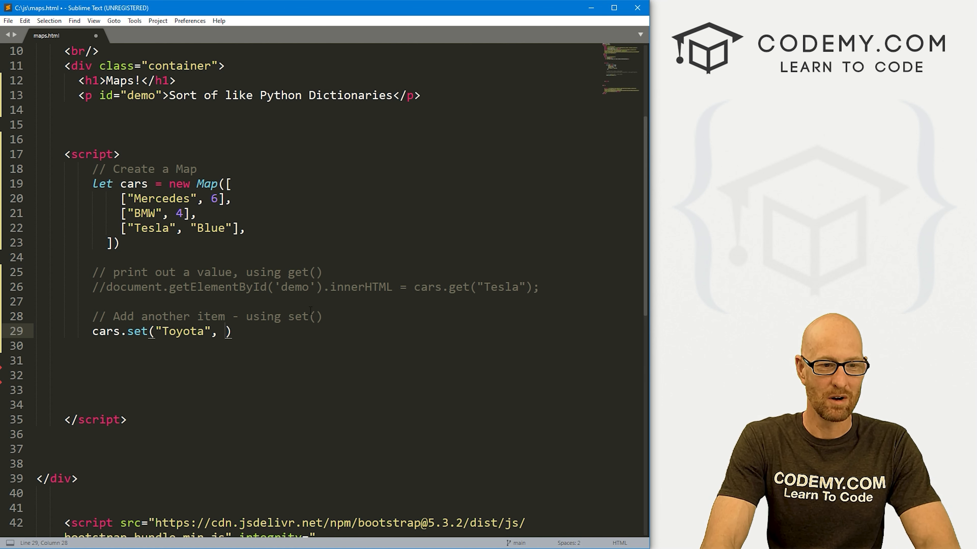
{"action": "type", "text": "24"}
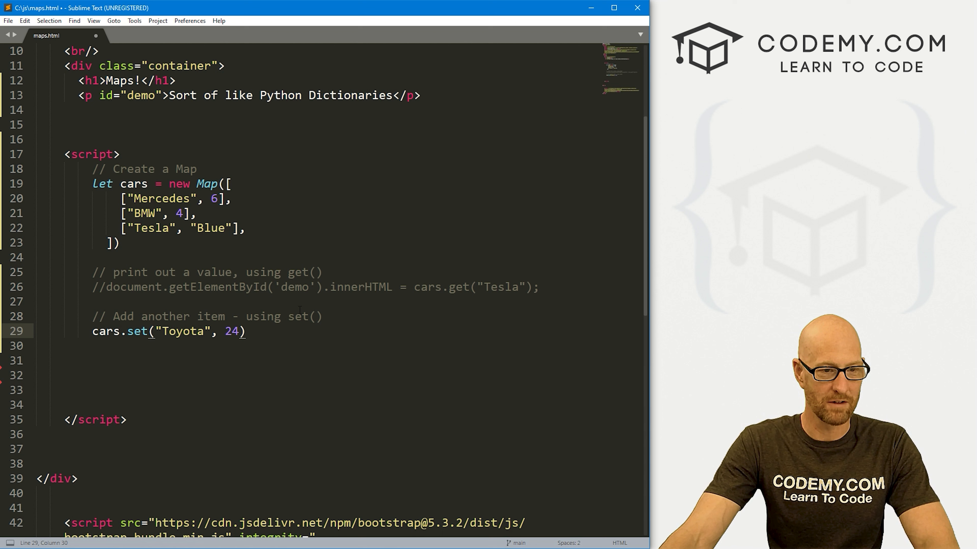
{"action": "type", "text": ";"}
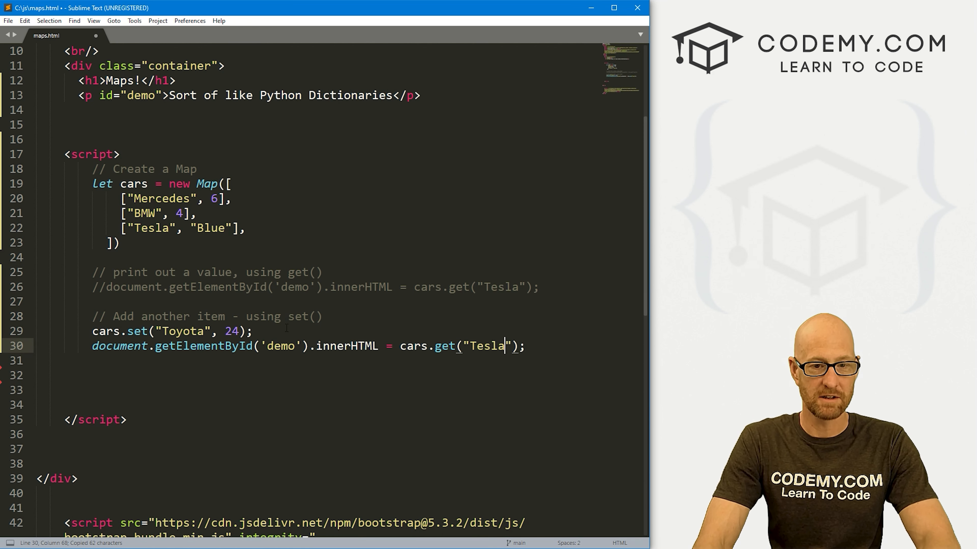
Step: Display cars.get("Toyota") in the demo element, showing 24 in Firefox
{"action": "type", "text": "Toy"}
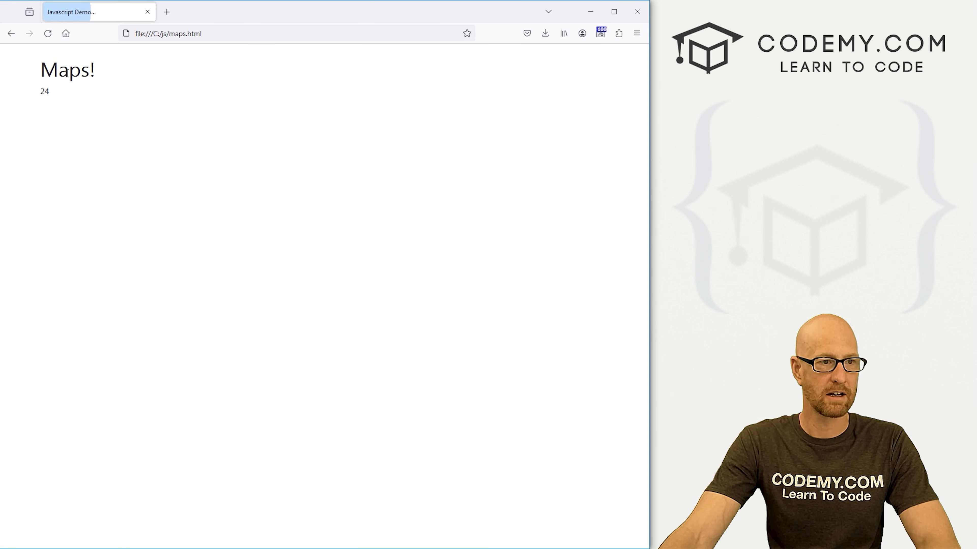
{"action": "double_click", "coordinate": [44, 91]}
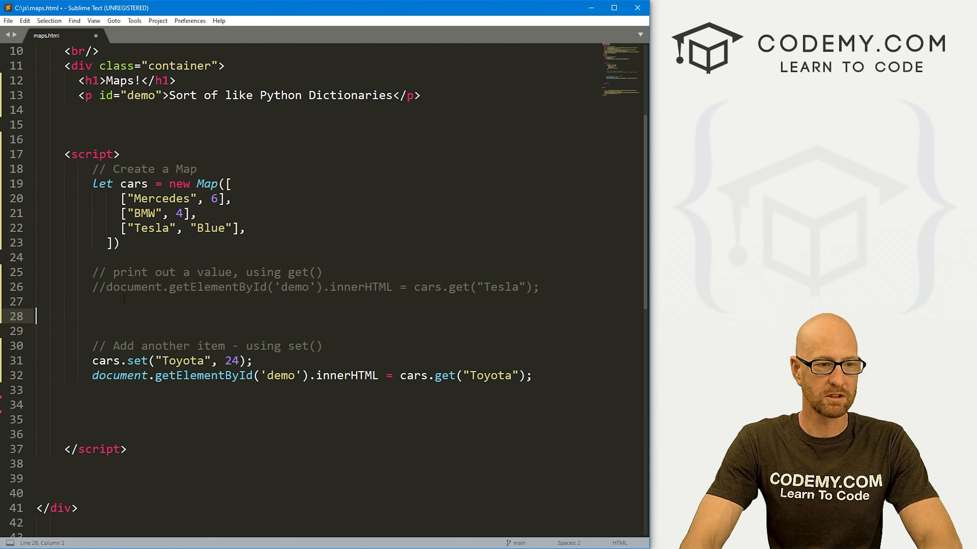
Step: Add a 'Get the number of items' comment and a cars.size output line, checked in Firefox
{"action": "type", "text": "// Get the number"}
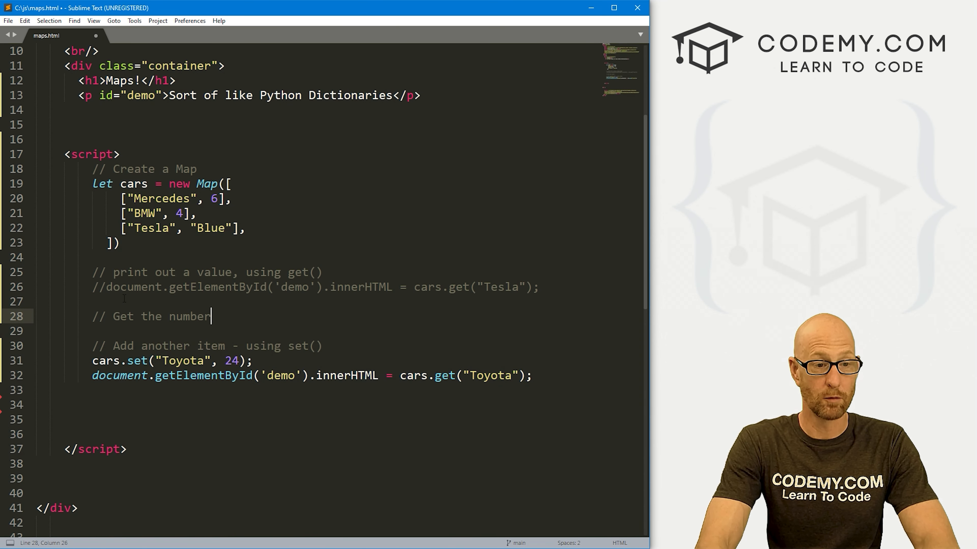
{"action": "type", "text": "of items in our map"}
{"action": "left_click", "coordinate": [362, 331]}
{"action": "type", "text": "document.getElementById('demo').innerHTML = cars.siz"}
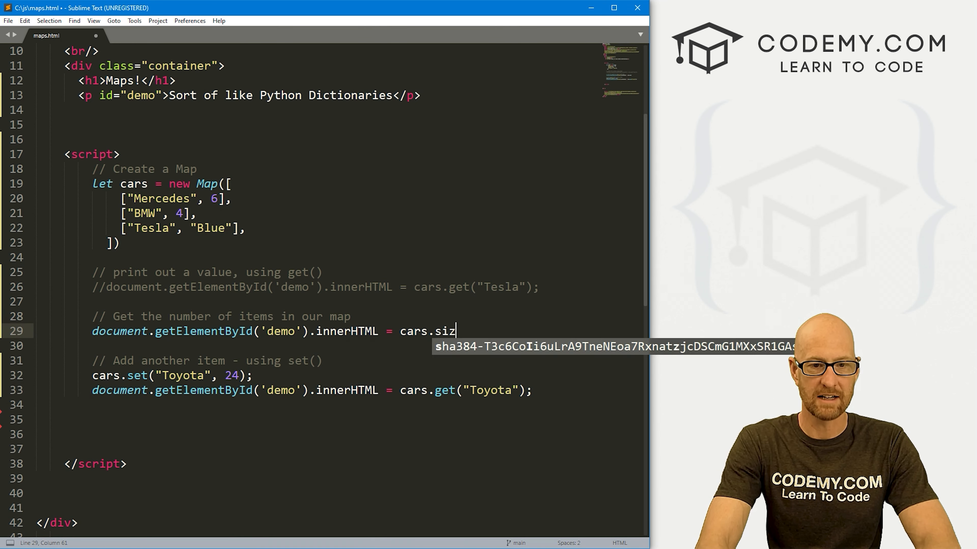
{"action": "type", "text": "e;"}
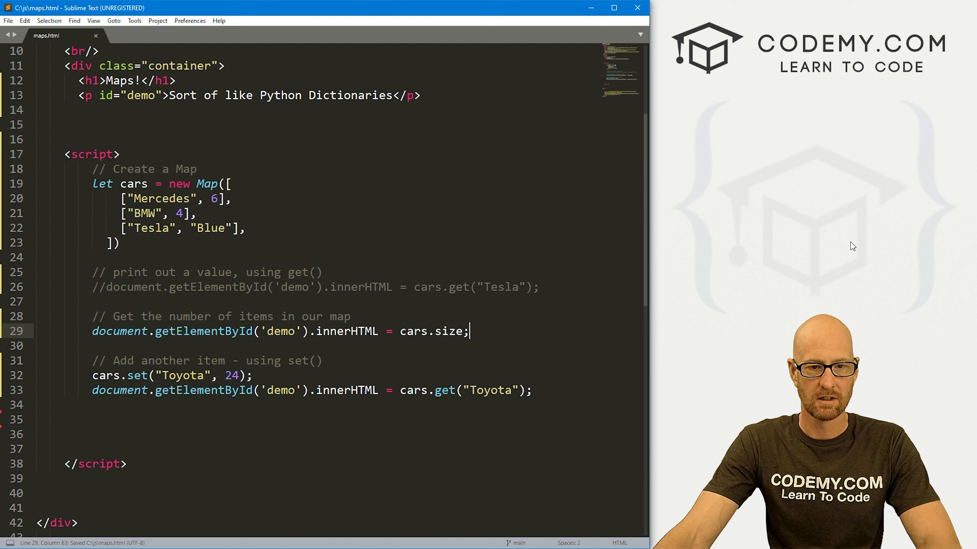
{"action": "double_click", "coordinate": [159, 198]}
{"action": "type", "text": "//"}
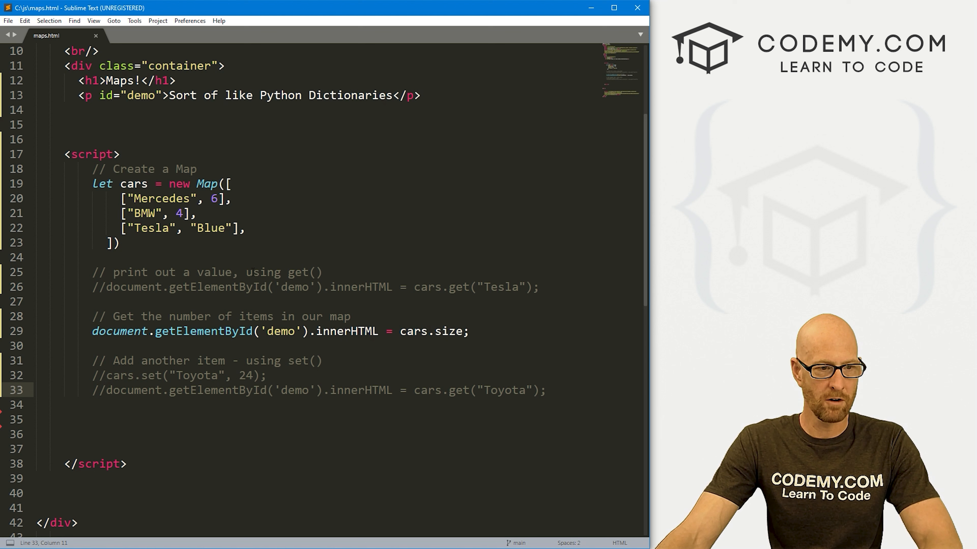
Step: Uncomment the cars.set Toyota line and comment out the cars.size output line
{"action": "left_click", "coordinate": [103, 390]}
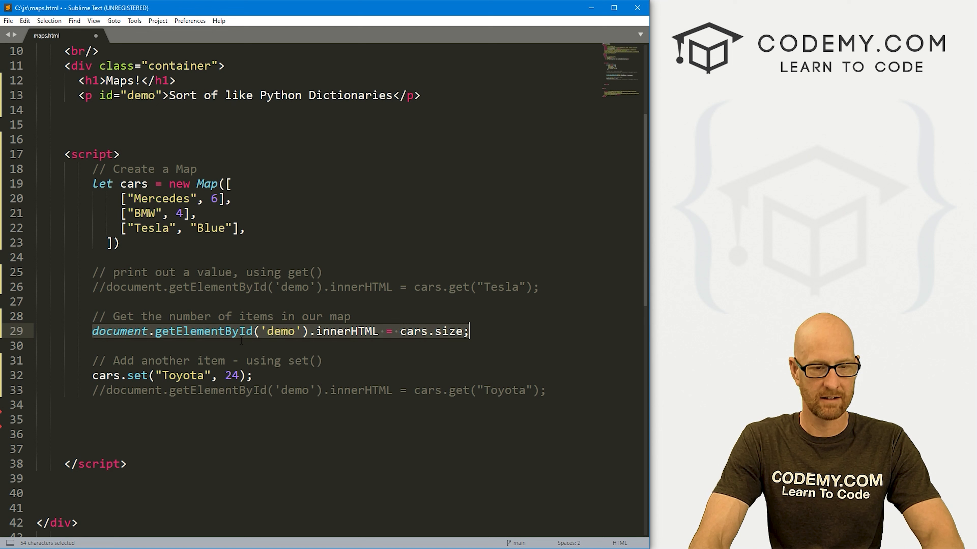
{"action": "left_click", "coordinate": [106, 419]}
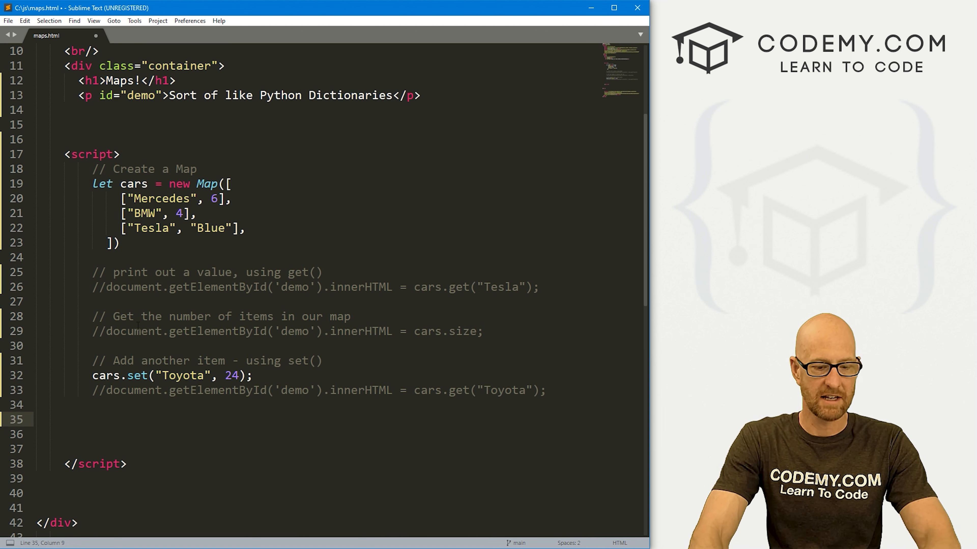
Step: Add a 'Remove an item using delete()' comment, cars.delete("Toyota") and a cars.size output line
{"action": "type", "text": "// Remove an item usi"}
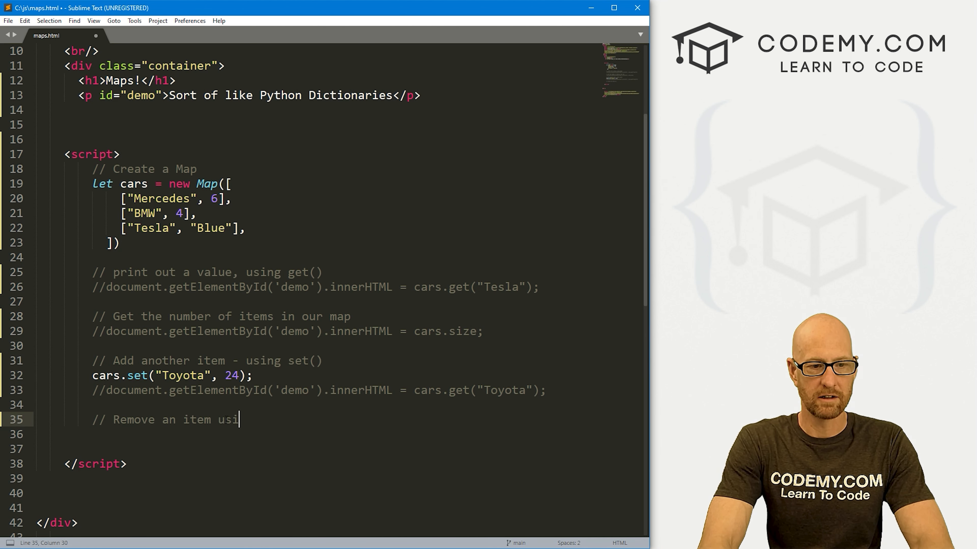
{"action": "type", "text": "ng delete()"}
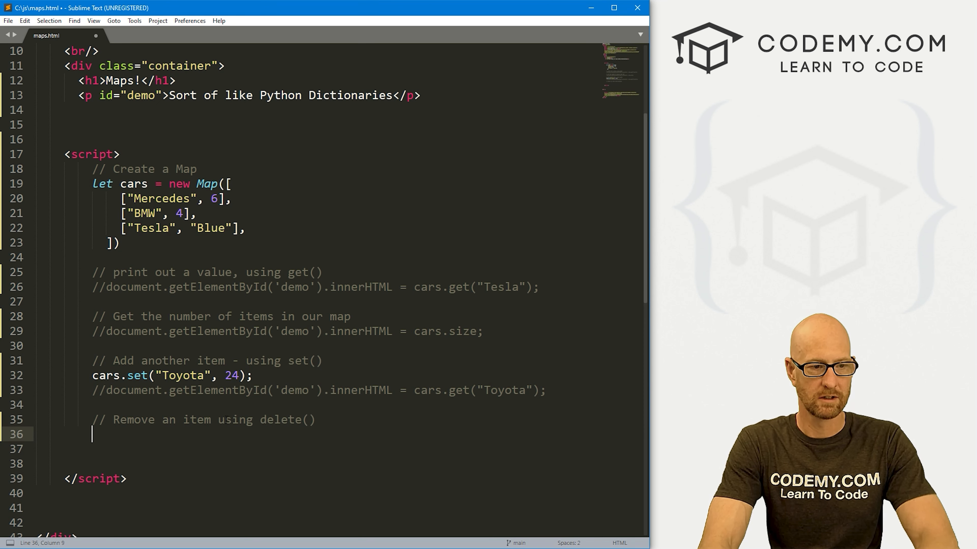
{"action": "type", "text": "cars.delete(\"Toyota"}
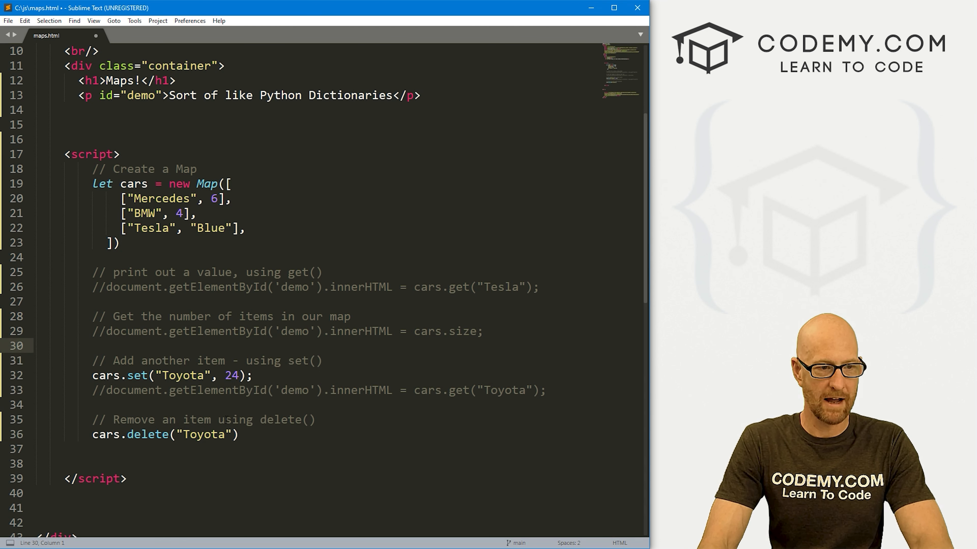
{"action": "left_click", "coordinate": [108, 331]}
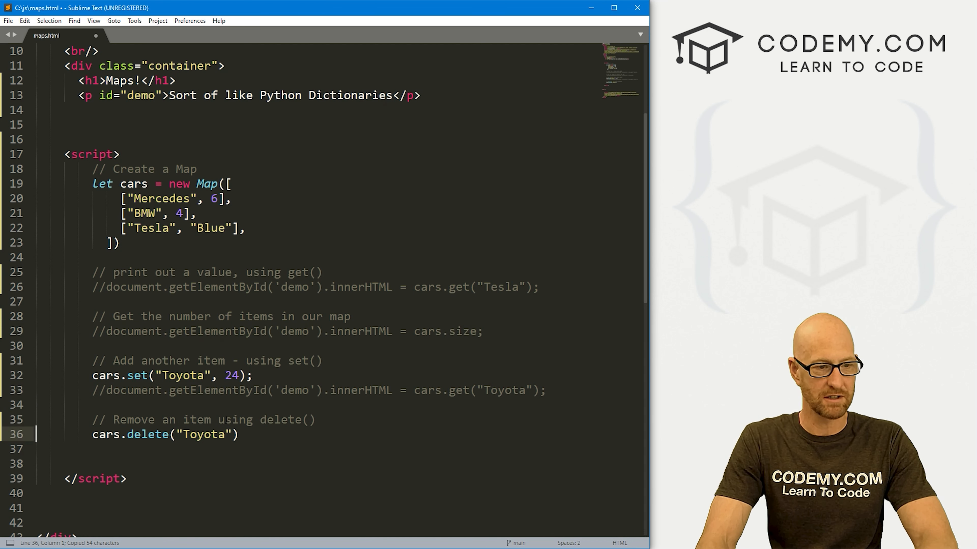
{"action": "type", "text": "document.getElementById('demo').innerHTML = cars.size;"}
{"action": "left_click", "coordinate": [337, 463]}
{"action": "type", "text": "//"}
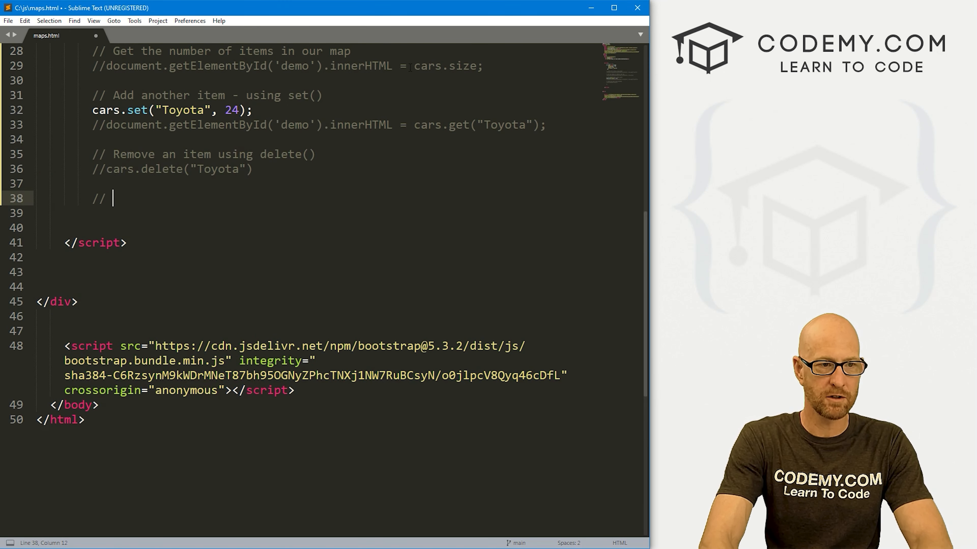
Step: Add an 'iterate over the map' comment, let text = "" and a cars.forEach(function(value, key) { loop
{"action": "type", "text": "iterate over the map"}
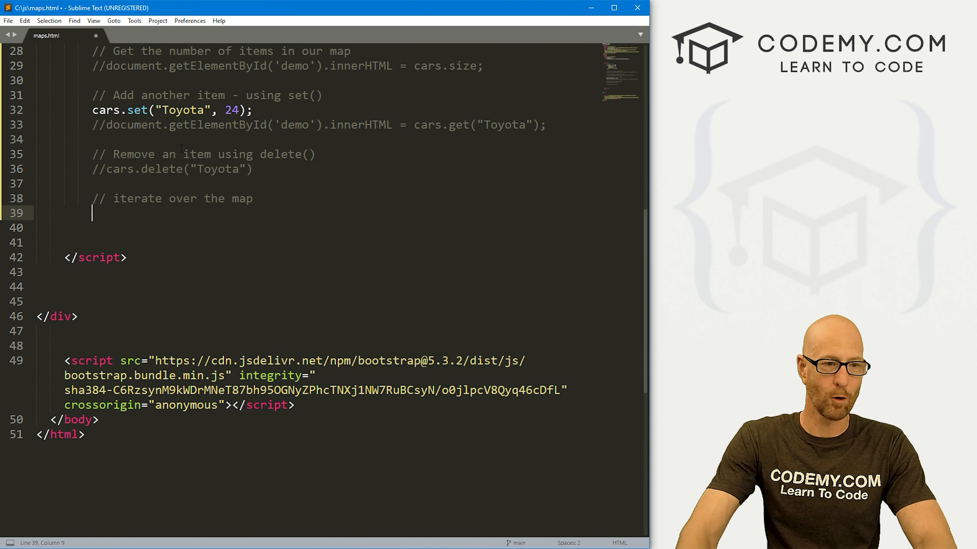
{"action": "type", "text": "let"}
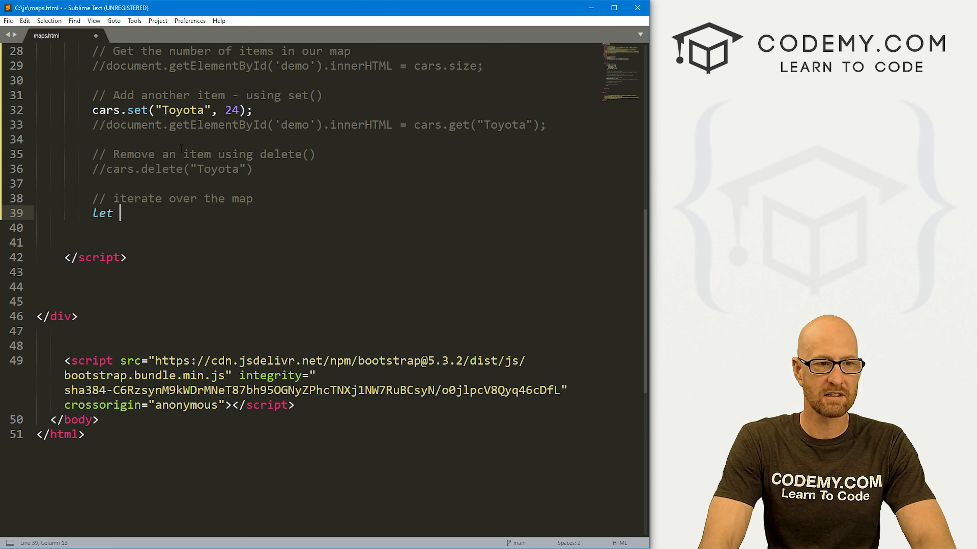
{"action": "type", "text": "text = '"}
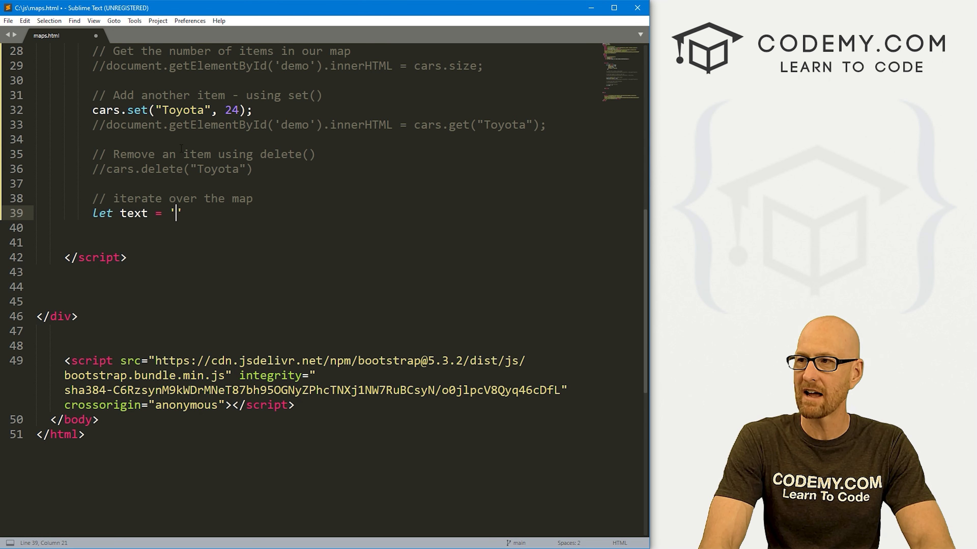
{"action": "type", "text": "\"\";"}
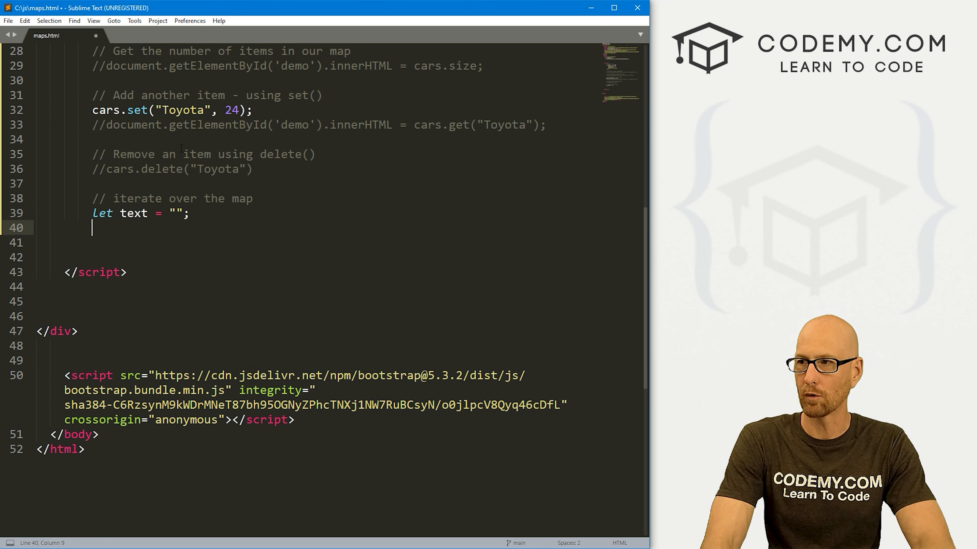
{"action": "type", "text": "cars."}
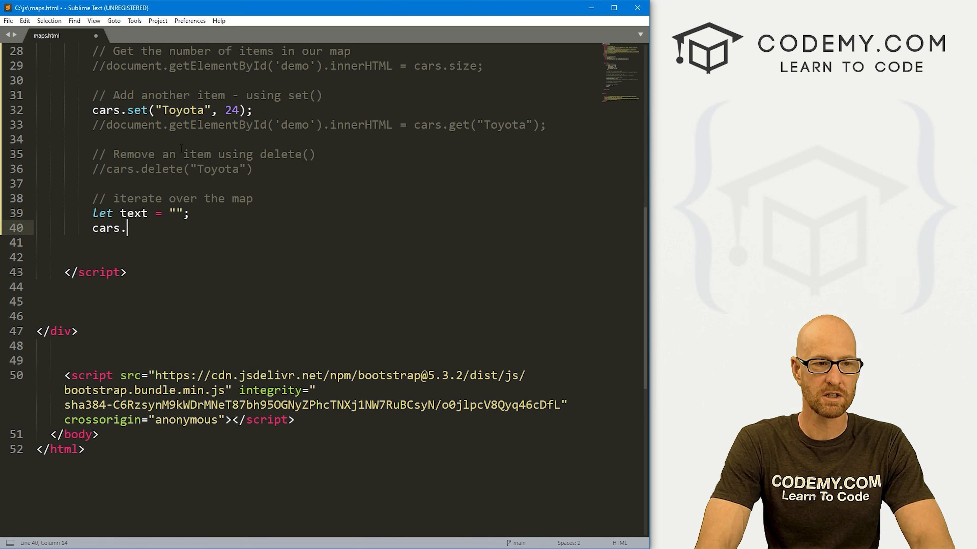
{"action": "type", "text": "forEach(funct"}
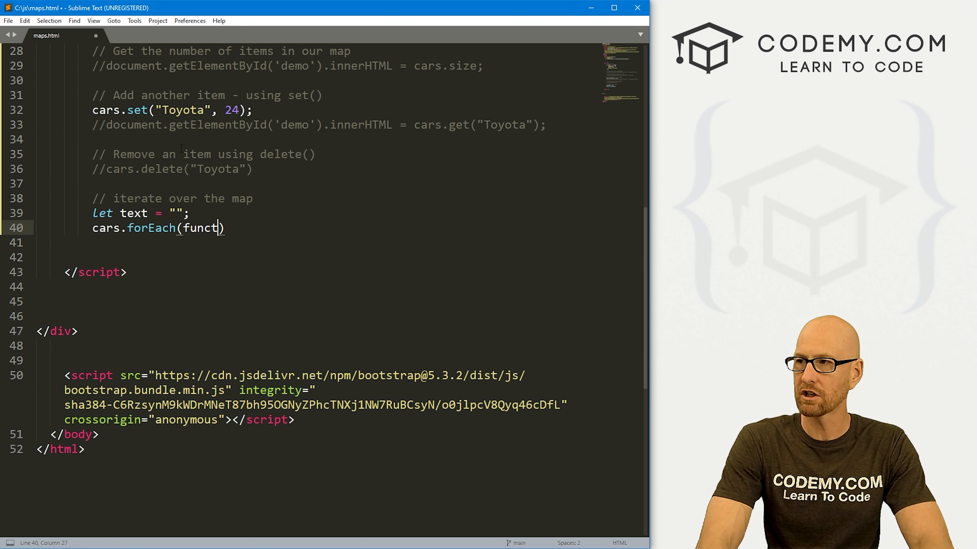
{"action": "type", "text": "ion(value"}
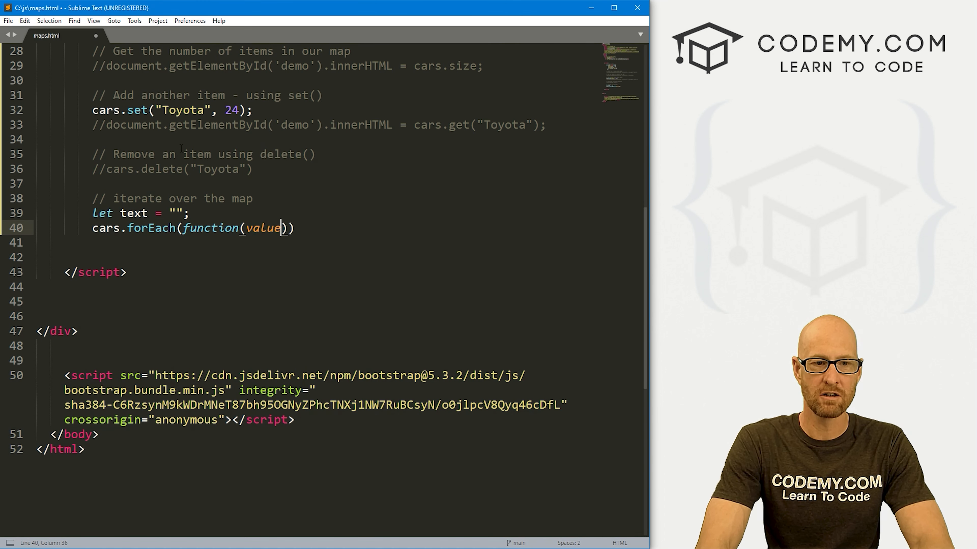
{"action": "type", "text": ",key) {"}
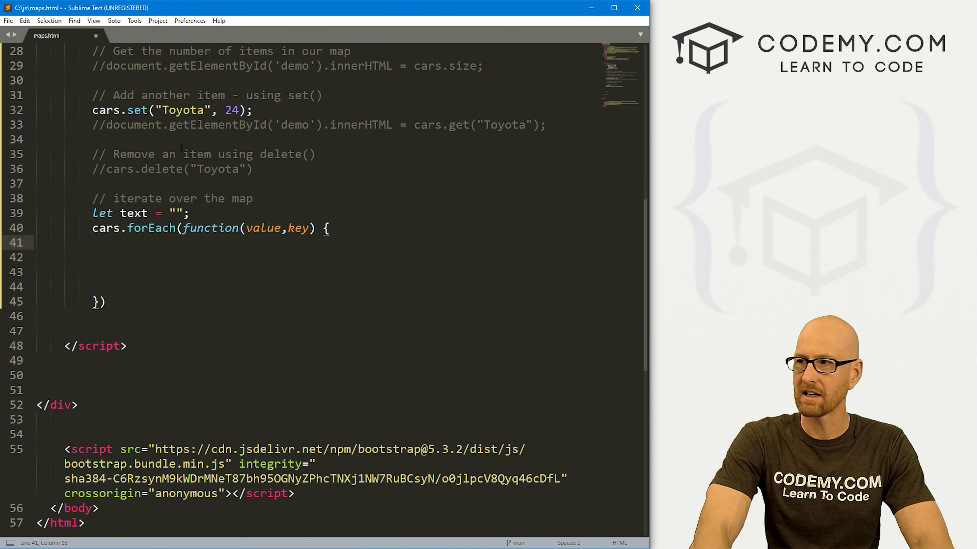
Step: Inside the loop append key + " = " + value + "<br/>" to text
{"action": "type", "text": "text +"}
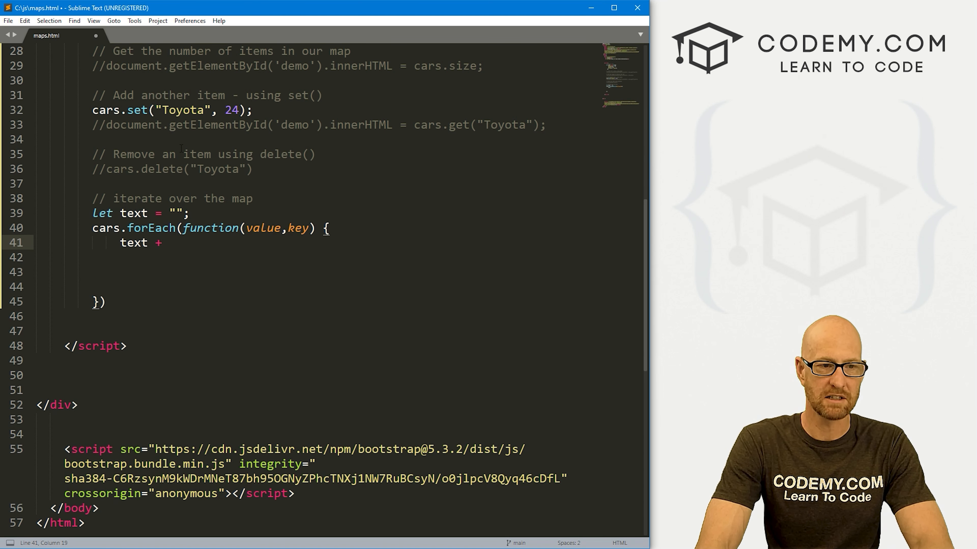
{"action": "type", "text": "= key + \" \""}
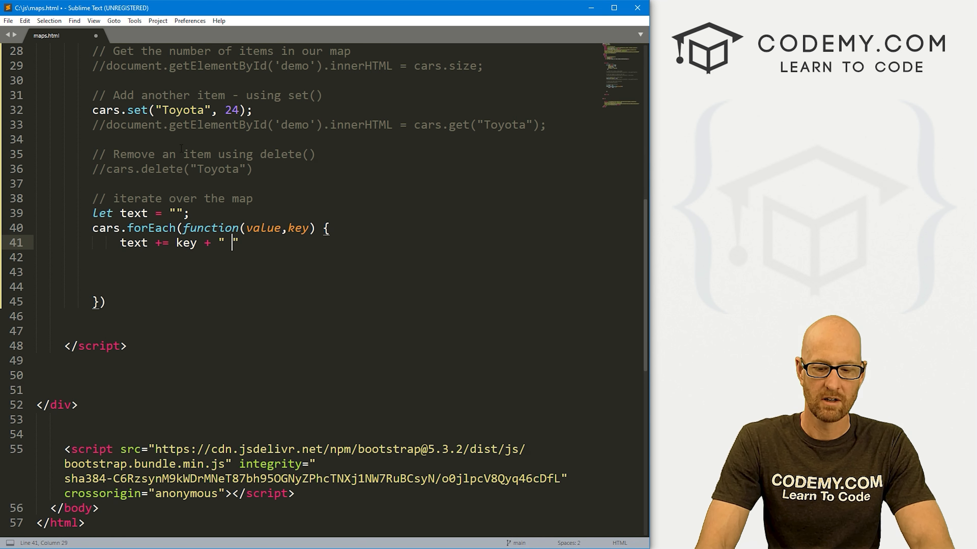
{"action": "type", "text": "= \""}
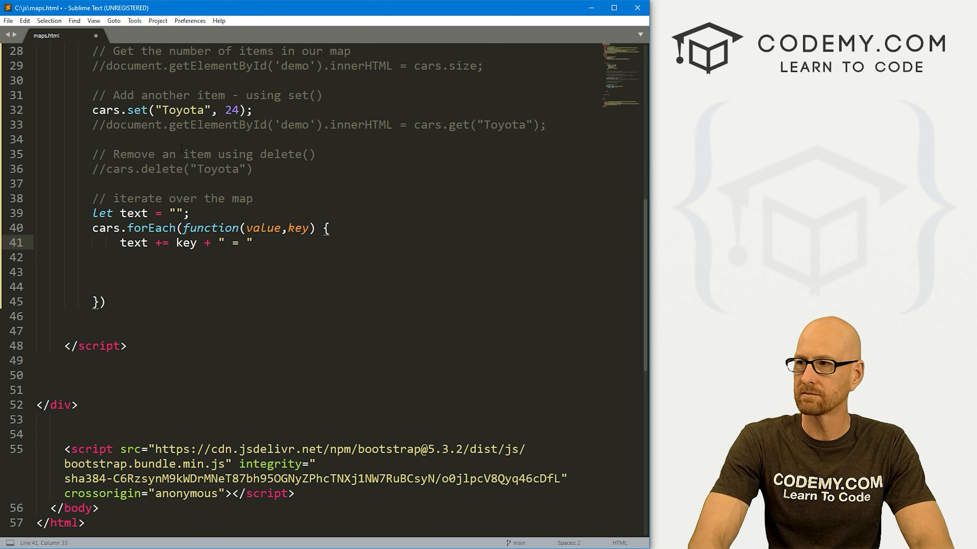
{"action": "type", "text": "+ value"}
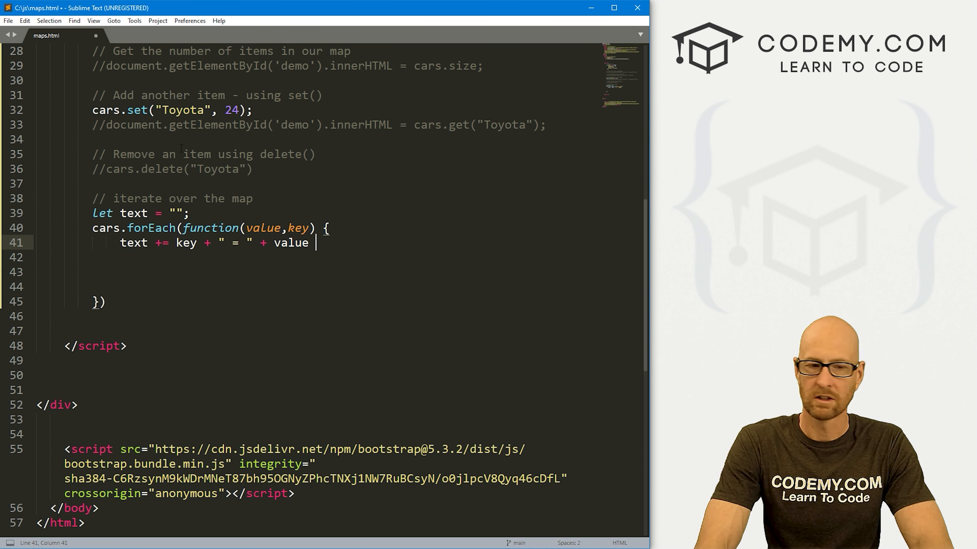
{"action": "type", "text": "+ \""}
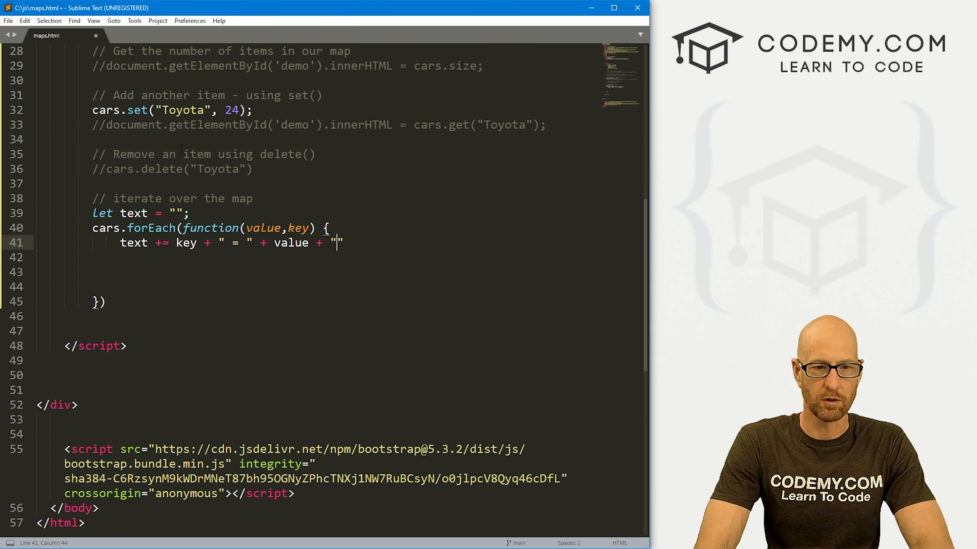
{"action": "type", "text": "<br/>"}
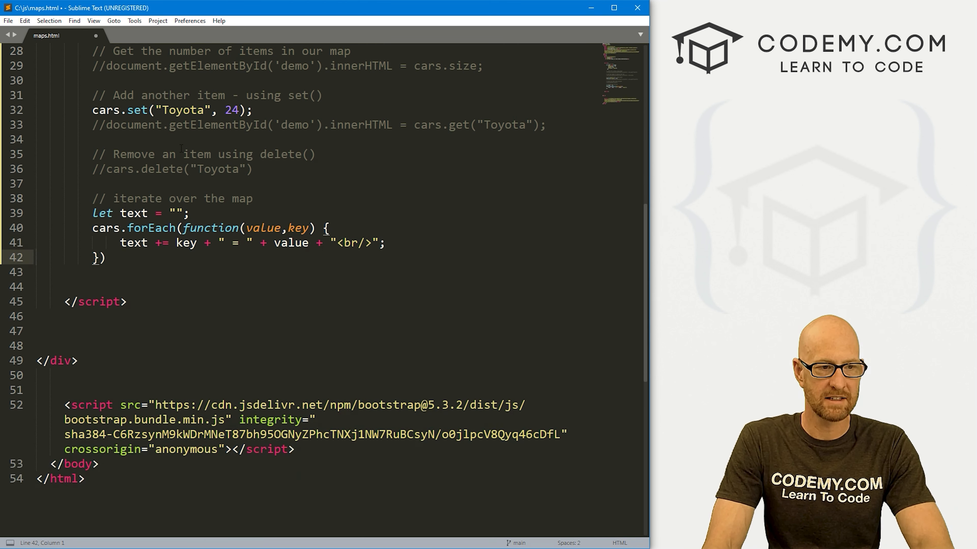
{"action": "key", "text": "Enter"}
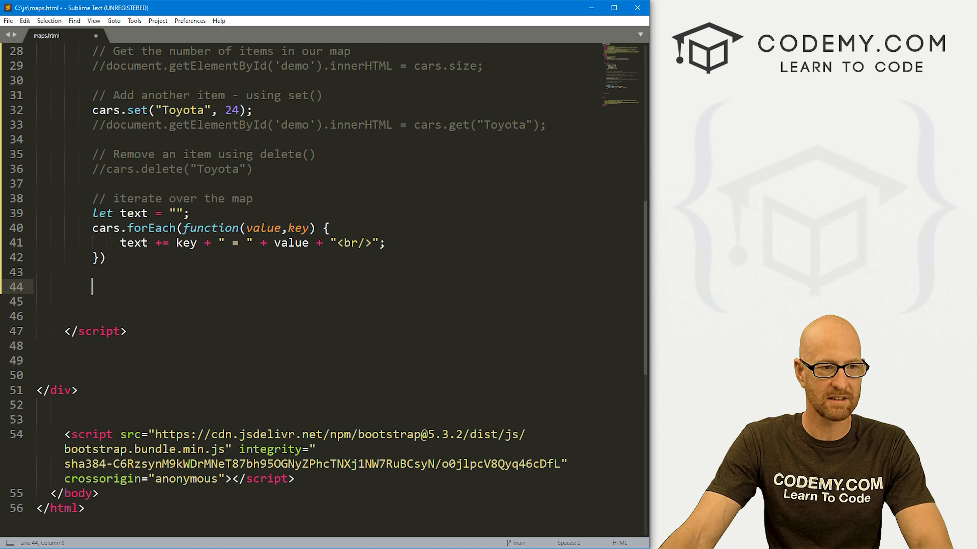
Step: Below the loop write text into the demo paragraph with document.getElementById('demo').innerHTML = text
{"action": "left_click", "coordinate": [138, 243]}
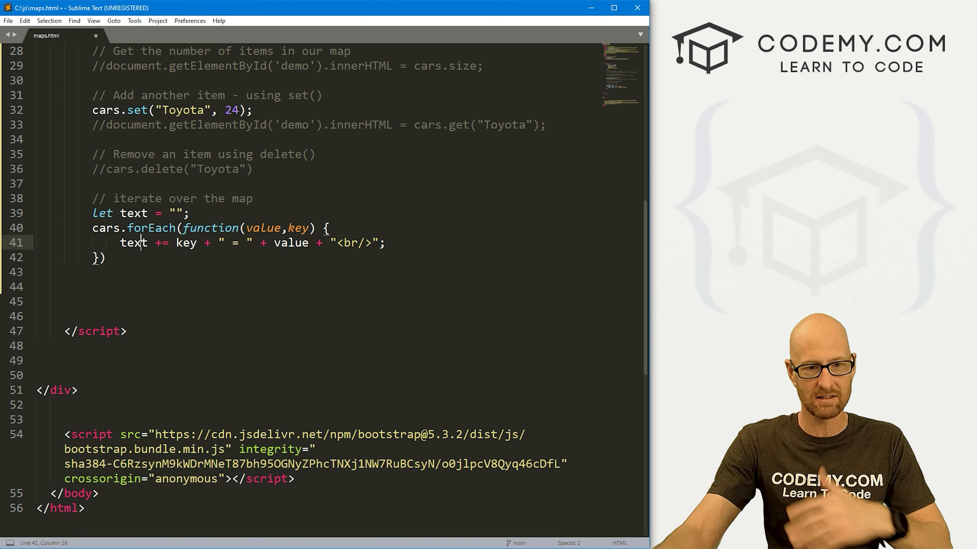
{"action": "double_click", "coordinate": [352, 243]}
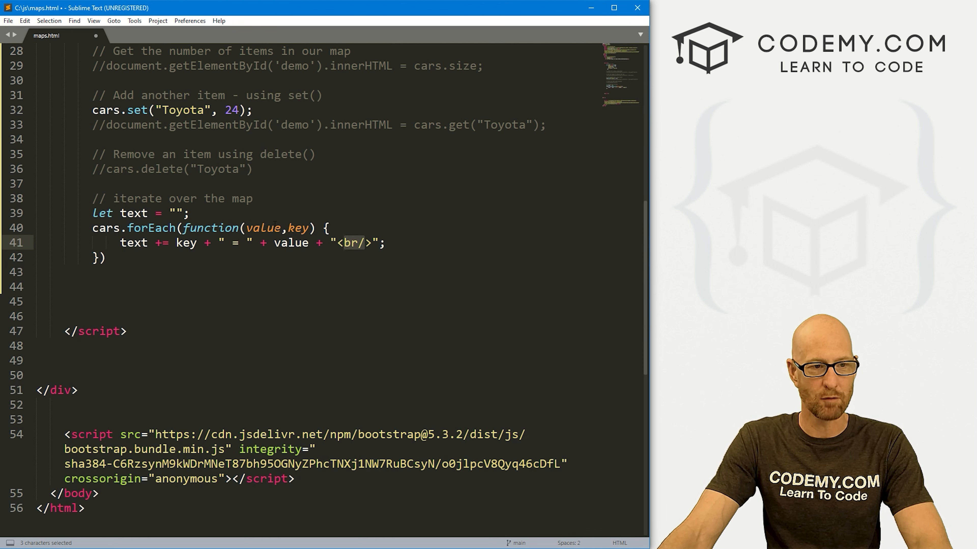
{"action": "left_click", "coordinate": [35, 271]}
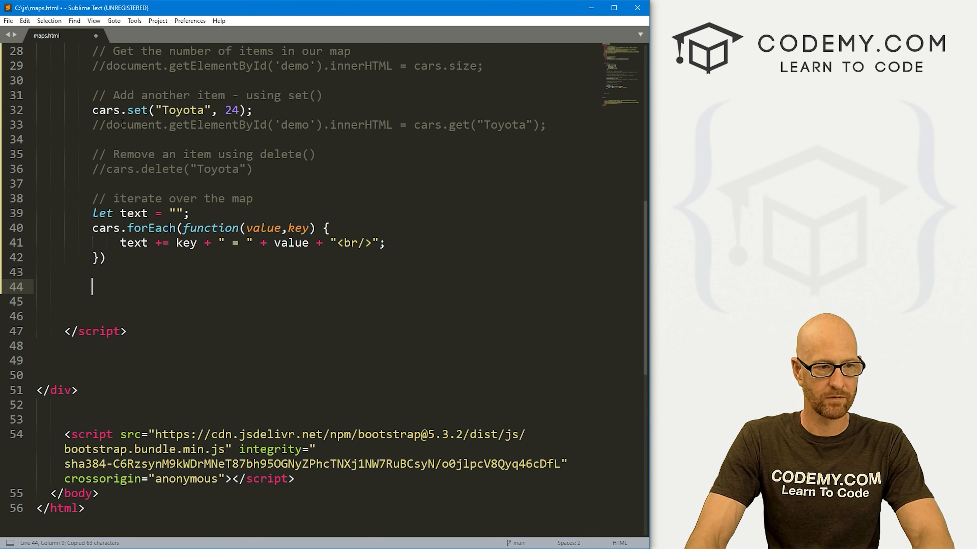
{"action": "type", "text": "document.getElementById('demo').innerHTML = c;"}
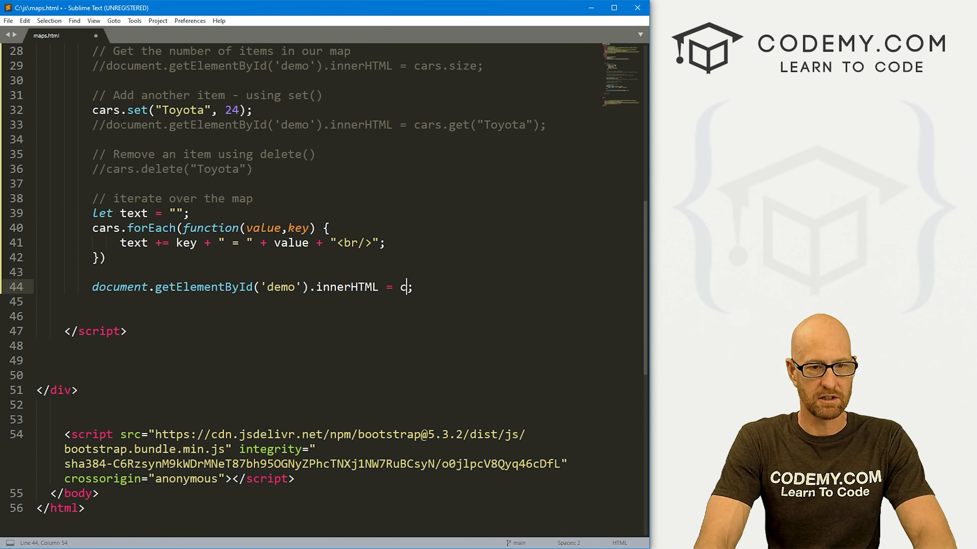
{"action": "type", "text": "ext"}
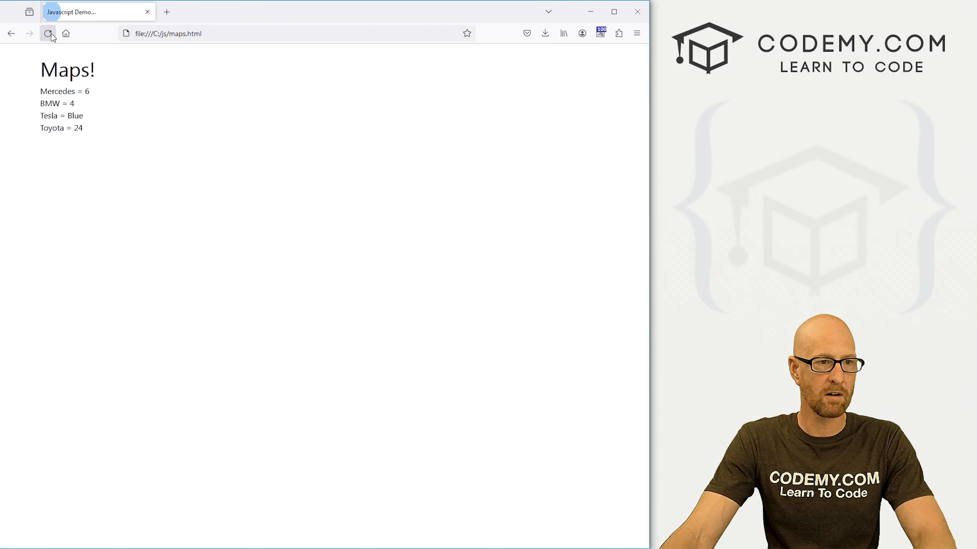
Step: Reload the Firefox page to list Mercedes = 6, BMW = 4, Tesla = Blue, Toyota = 24, then return to the loop code
{"action": "left_click", "coordinate": [49, 34]}
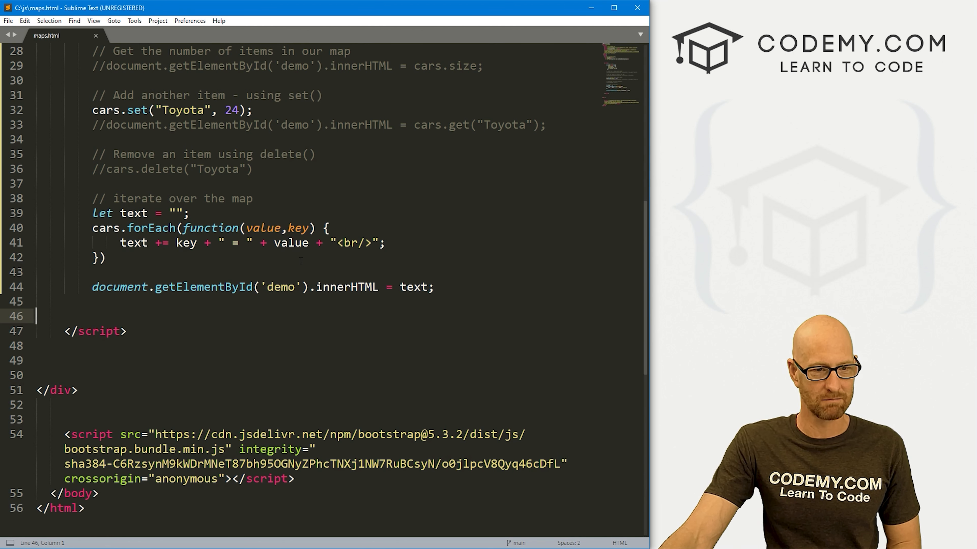
{"action": "double_click", "coordinate": [263, 227]}
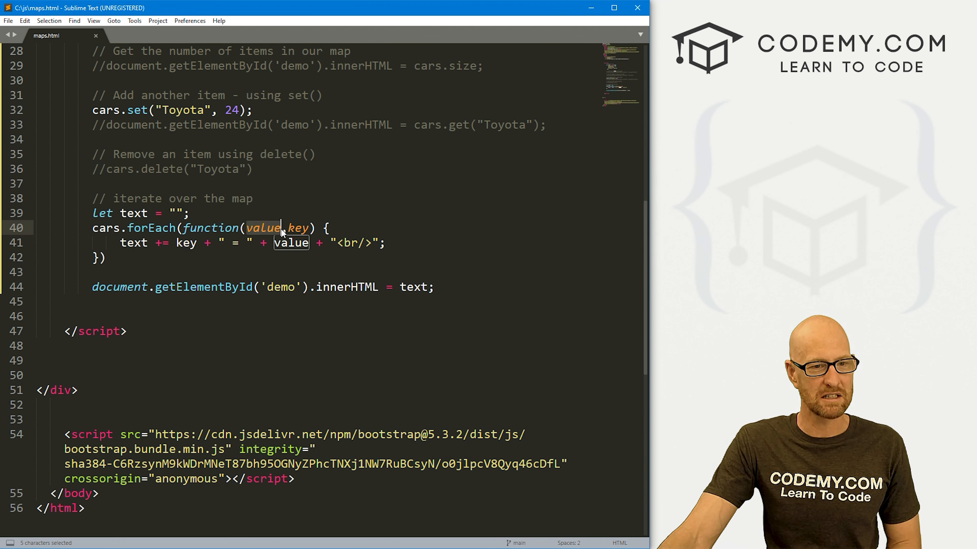